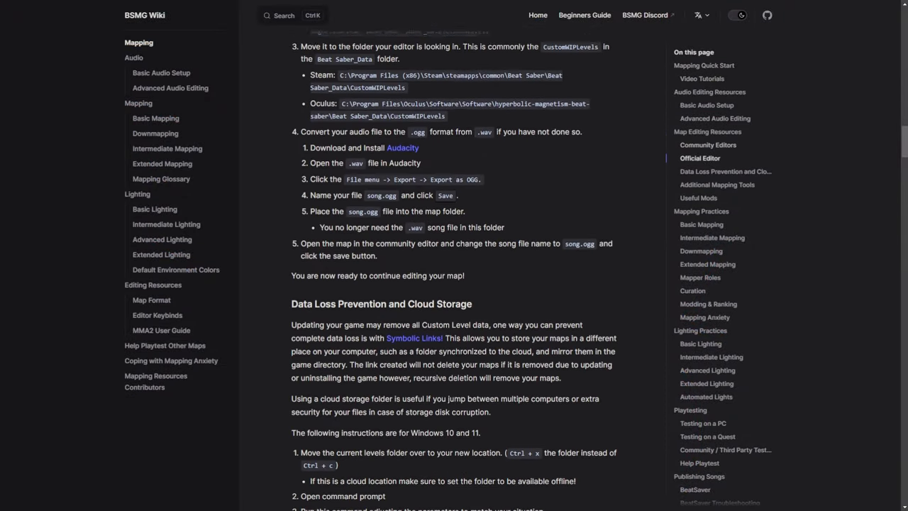
- Auto-detect the tempo in Adjust Sync and apply 174 BPM with a 2.178 s music offset
{"action": "scroll", "scroll_direction": "down", "scroll_amount": 3}
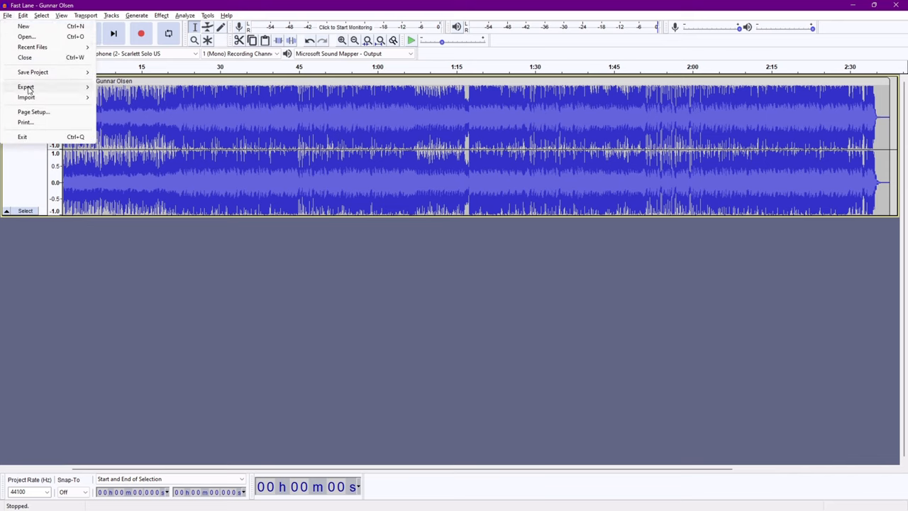
{"action": "mouse_move", "coordinate": [26, 87]}
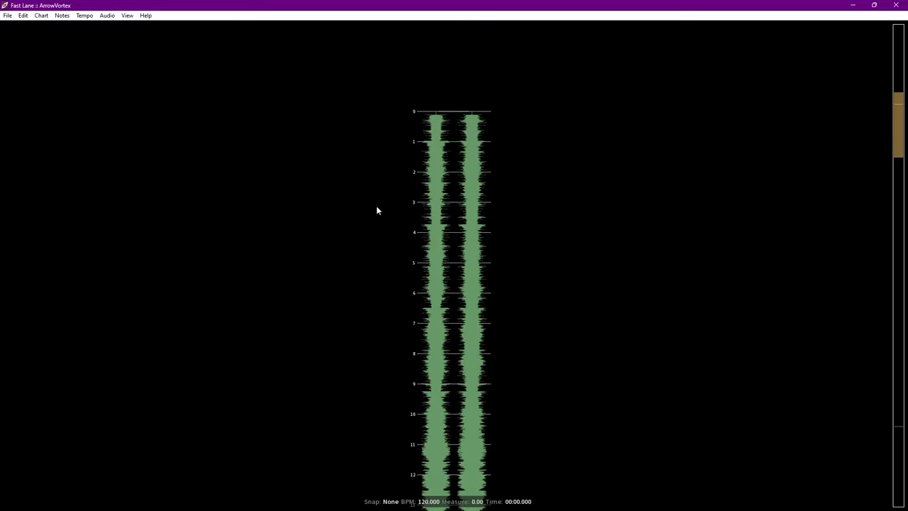
{"action": "mouse_move", "coordinate": [376, 207]}
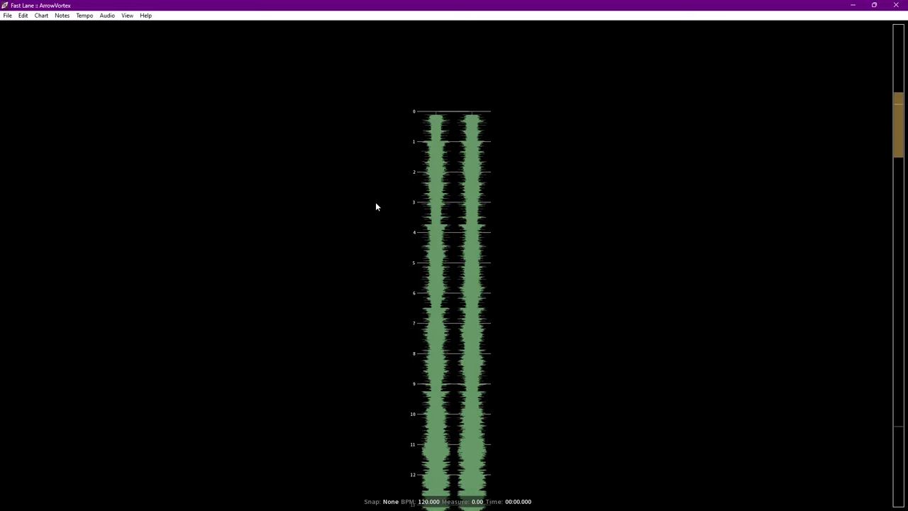
{"action": "mouse_move", "coordinate": [99, 20]}
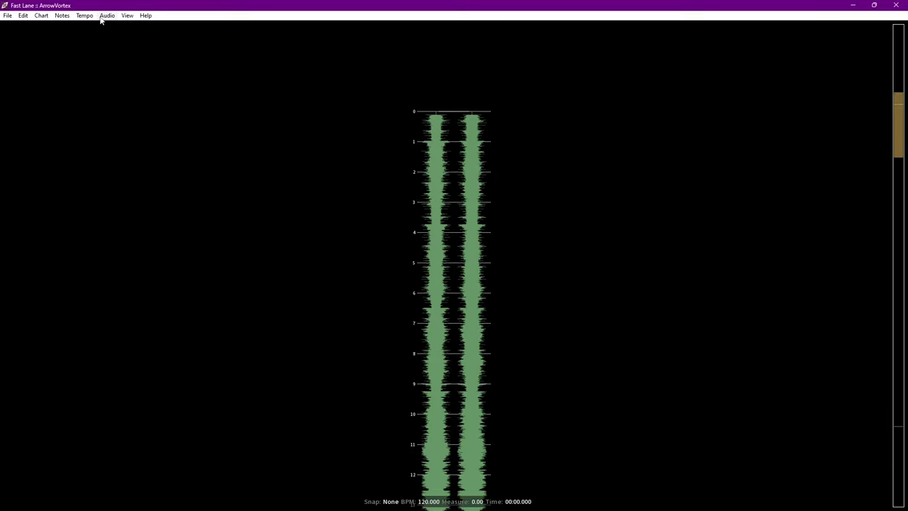
{"action": "left_click", "coordinate": [128, 15]}
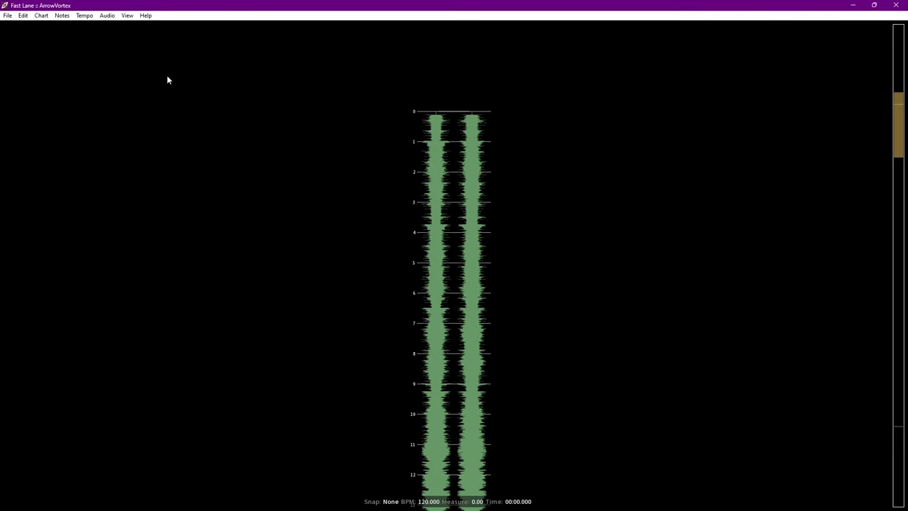
{"action": "left_click", "coordinate": [83, 14]}
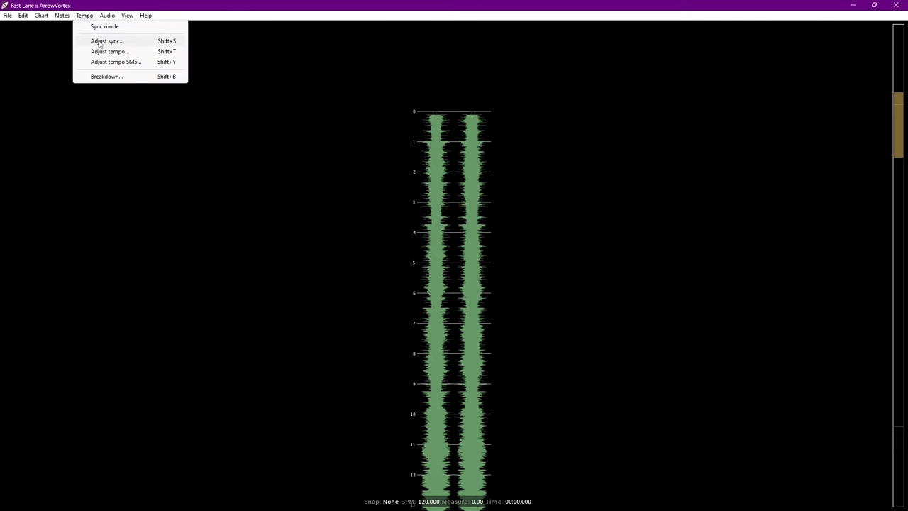
{"action": "left_click", "coordinate": [106, 40]}
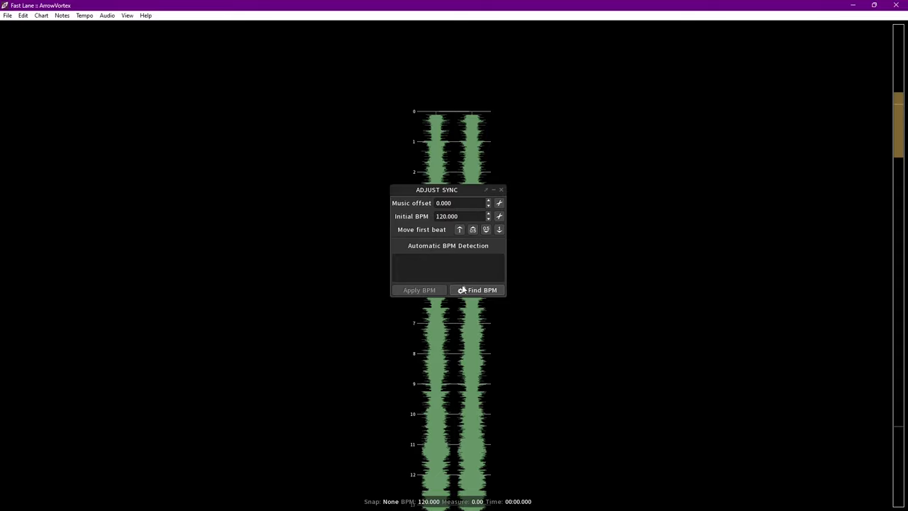
{"action": "left_click", "coordinate": [477, 289]}
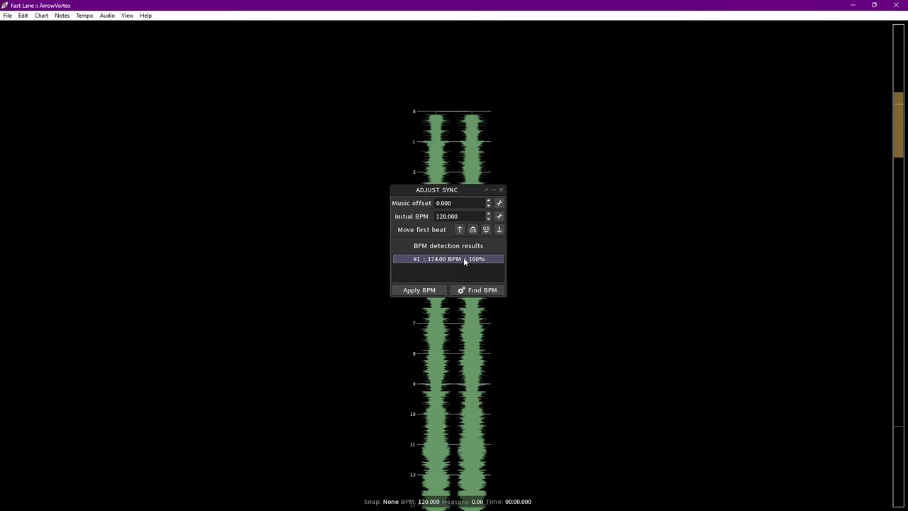
{"action": "left_click", "coordinate": [419, 290]}
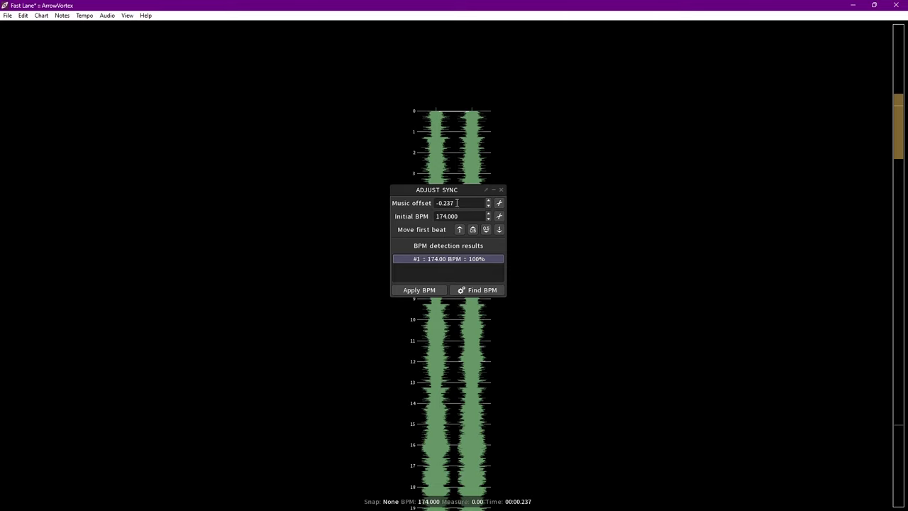
{"action": "mouse_move", "coordinate": [460, 230]}
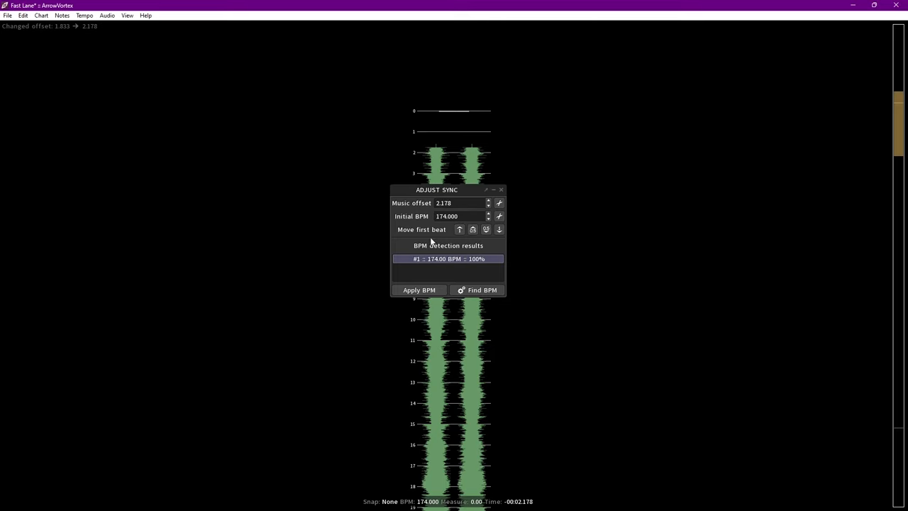
{"action": "mouse_move", "coordinate": [418, 290]}
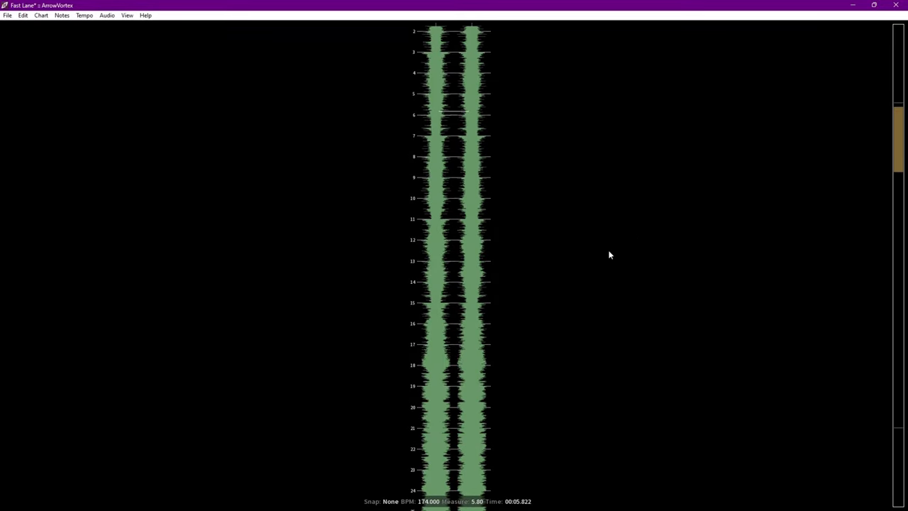
{"action": "key", "text": "space"}
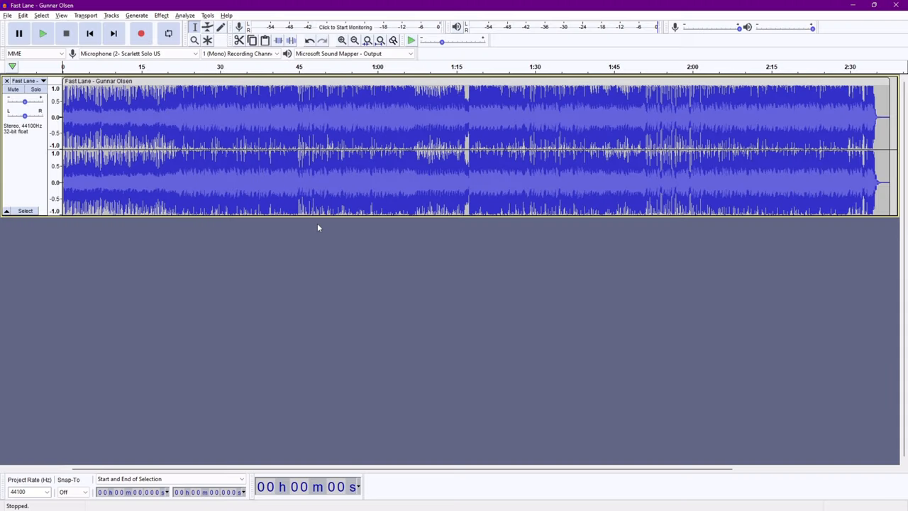
{"action": "mouse_move", "coordinate": [197, 150]}
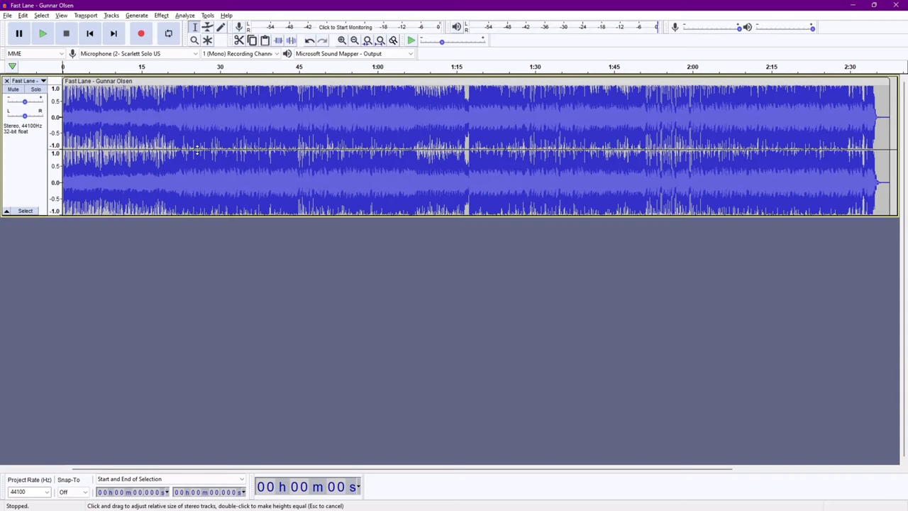
{"action": "mouse_move", "coordinate": [244, 131]}
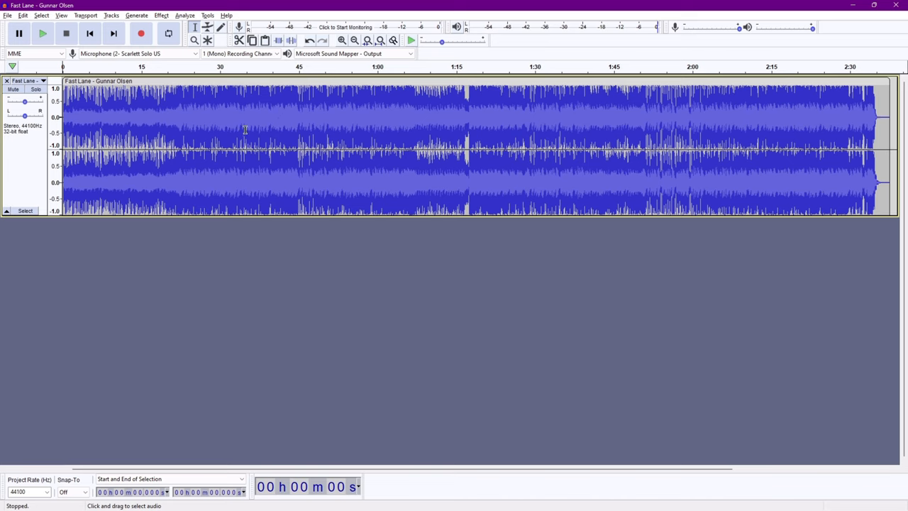
- Confirm the 2.178 s music offset in ArrowVortex's Adjust Sync panel
{"action": "key", "text": "Home"}
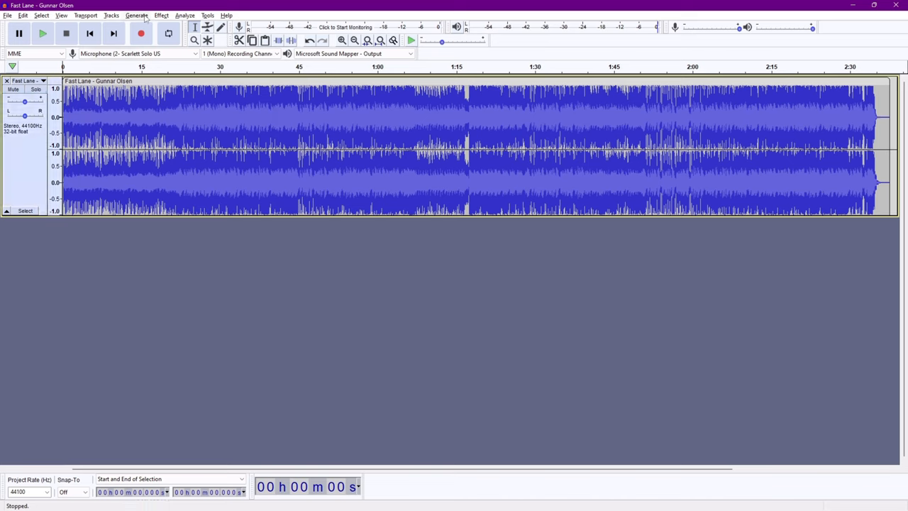
{"action": "left_click", "coordinate": [136, 14]}
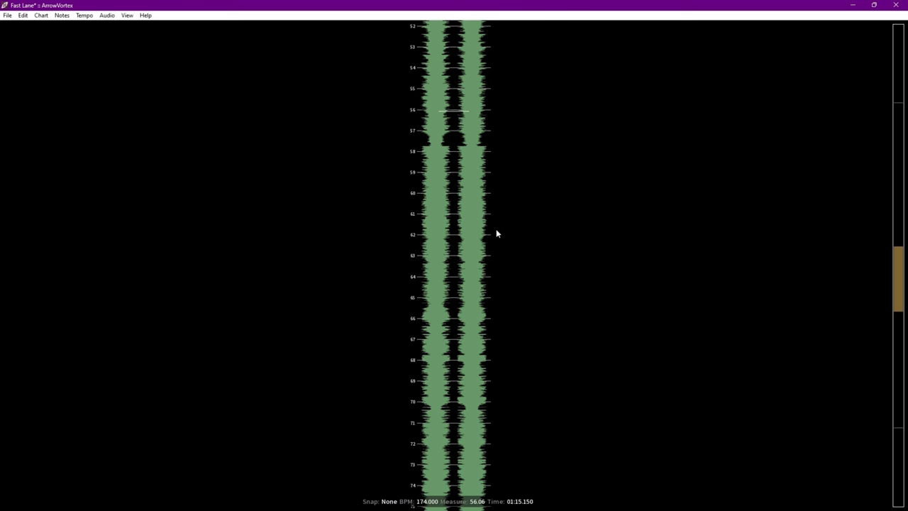
{"action": "left_click", "coordinate": [84, 14]}
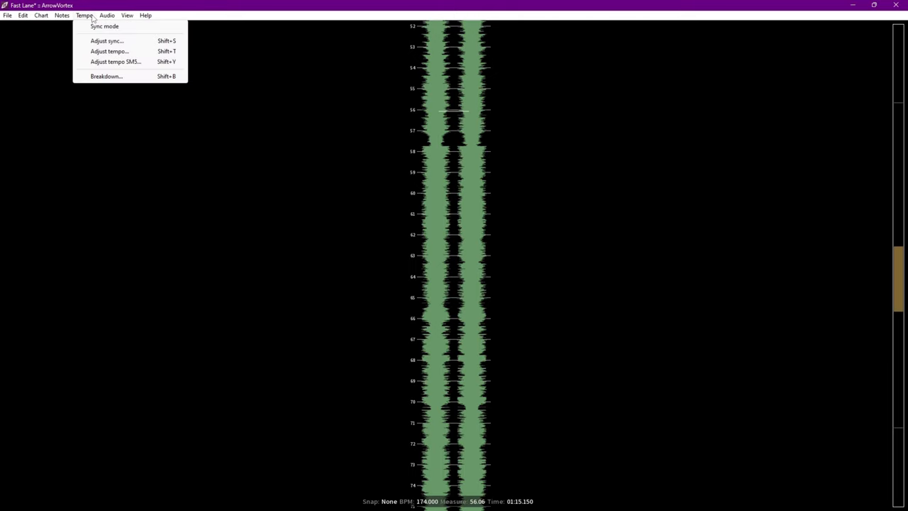
{"action": "left_click", "coordinate": [106, 40]}
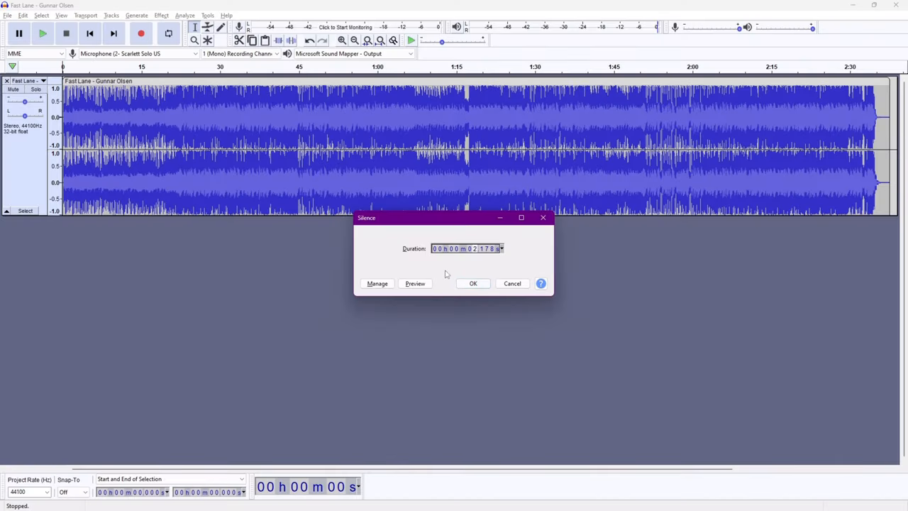
- Insert 2.178 s of silence before the song and amplify it to a 0 dB peak
{"action": "left_click", "coordinate": [162, 14]}
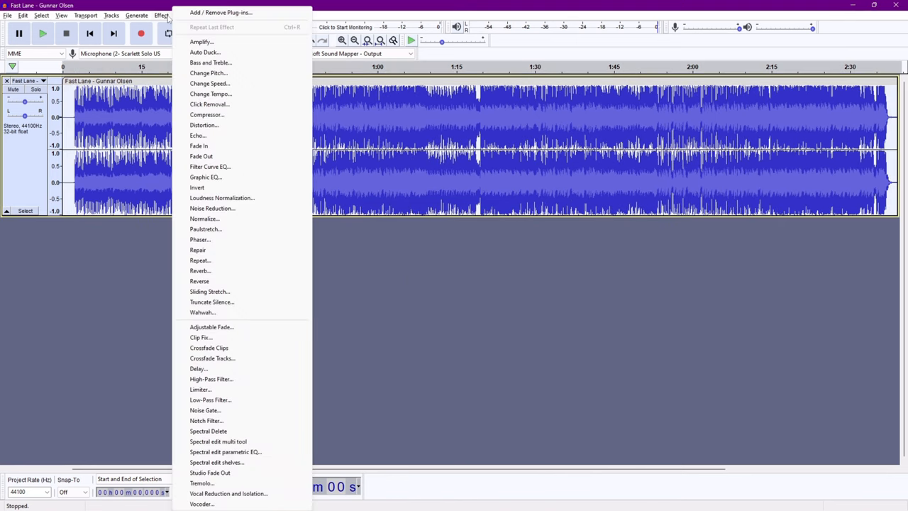
{"action": "left_click", "coordinate": [201, 41]}
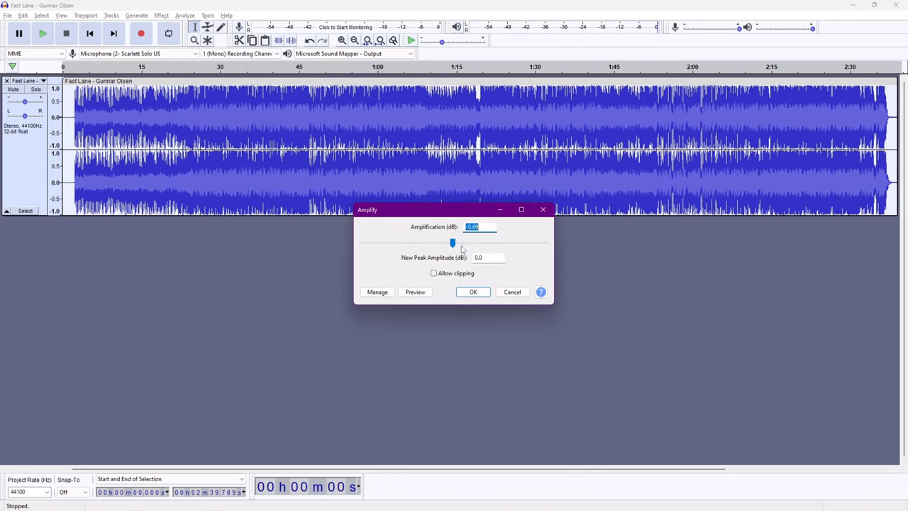
{"action": "left_click", "coordinate": [7, 14]}
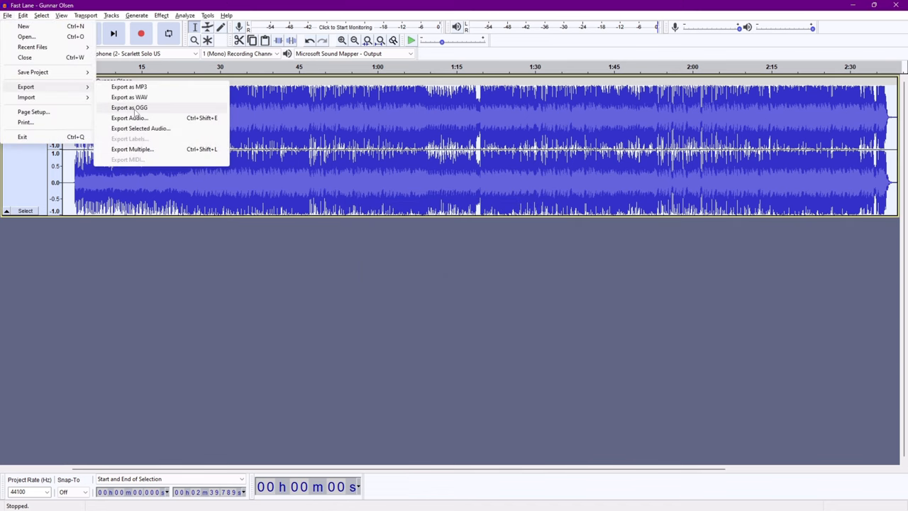
- Export the padded song to the Desktop as song.ogg in Ogg Vorbis format
{"action": "left_click", "coordinate": [129, 108]}
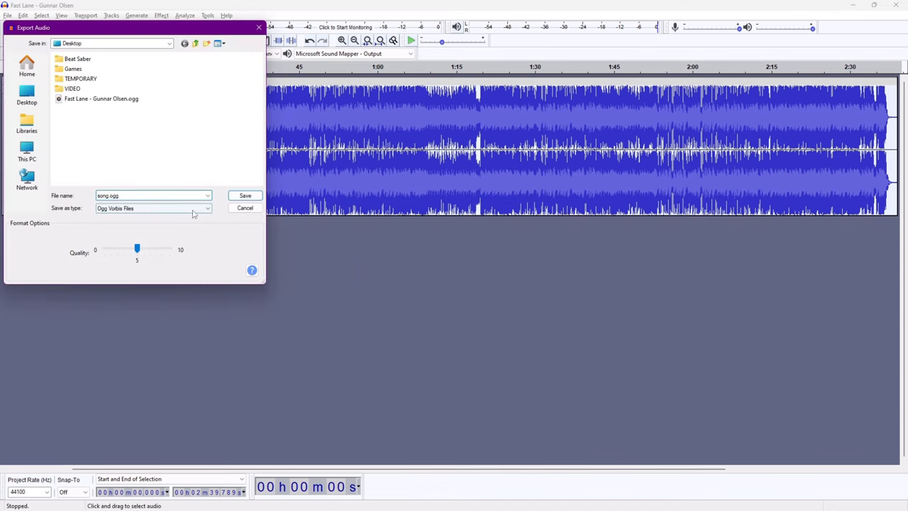
{"action": "left_click", "coordinate": [244, 196]}
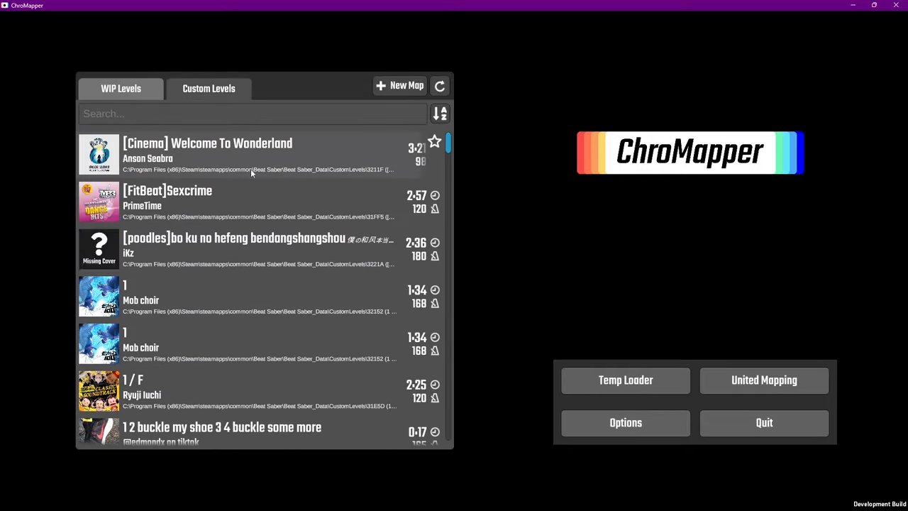
- Create a new beatmap and acknowledge the info.dat save reminder
{"action": "scroll", "scroll_direction": "down", "scroll_amount": 3}
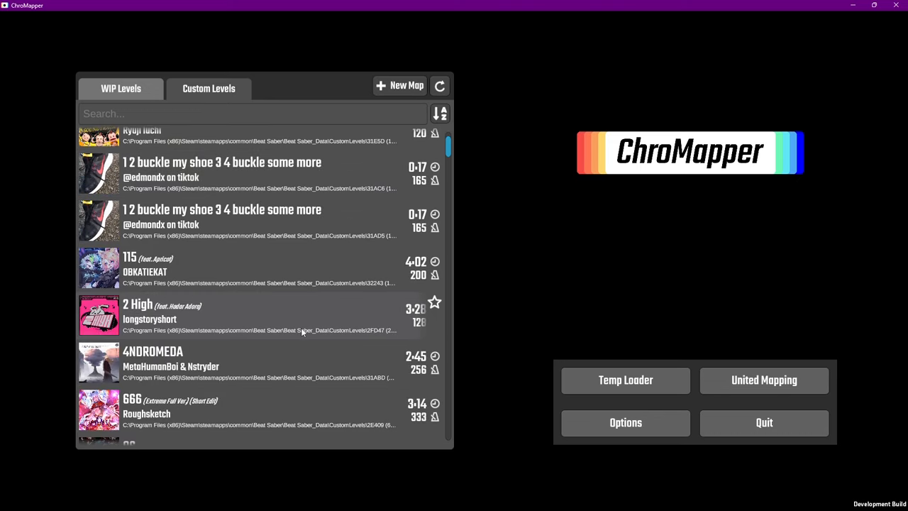
{"action": "left_click", "coordinate": [400, 85]}
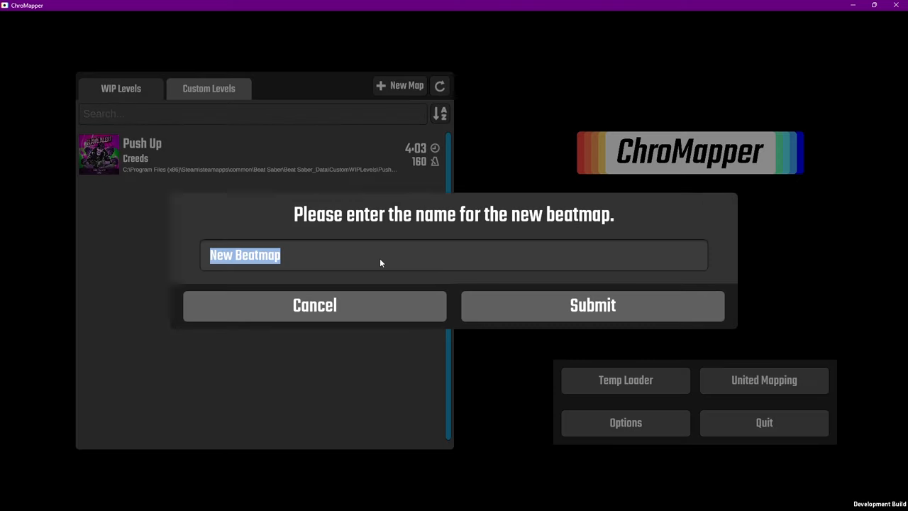
{"action": "left_click", "coordinate": [594, 305]}
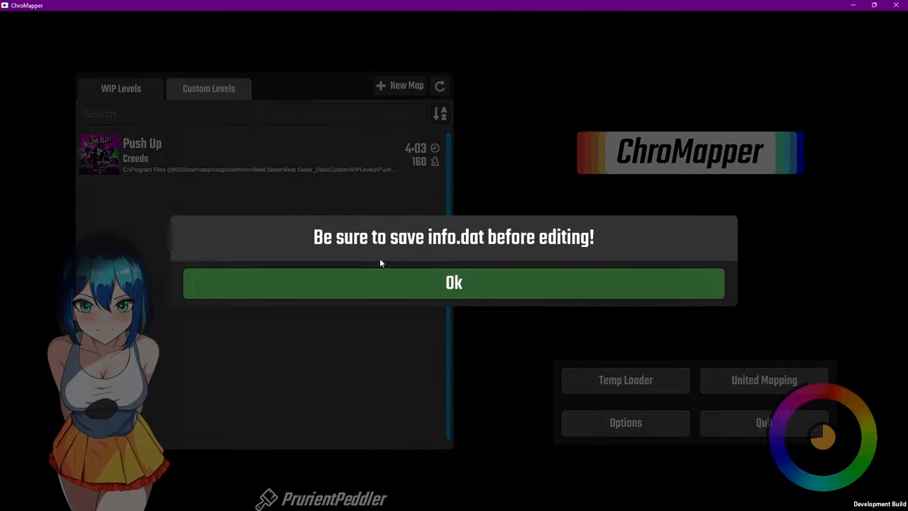
{"action": "left_click", "coordinate": [454, 283]}
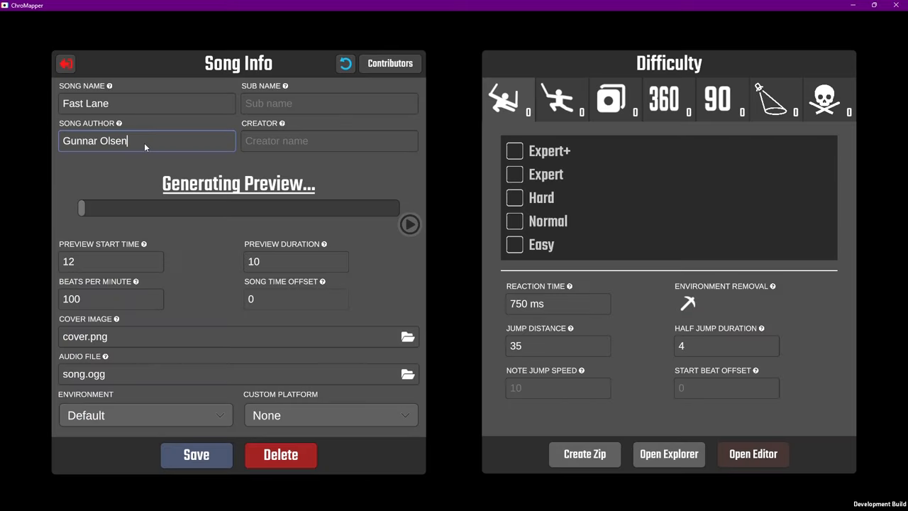
- Enter TyChaiLatte as creator, save the song info and show its folder
{"action": "left_click", "coordinate": [330, 141]}
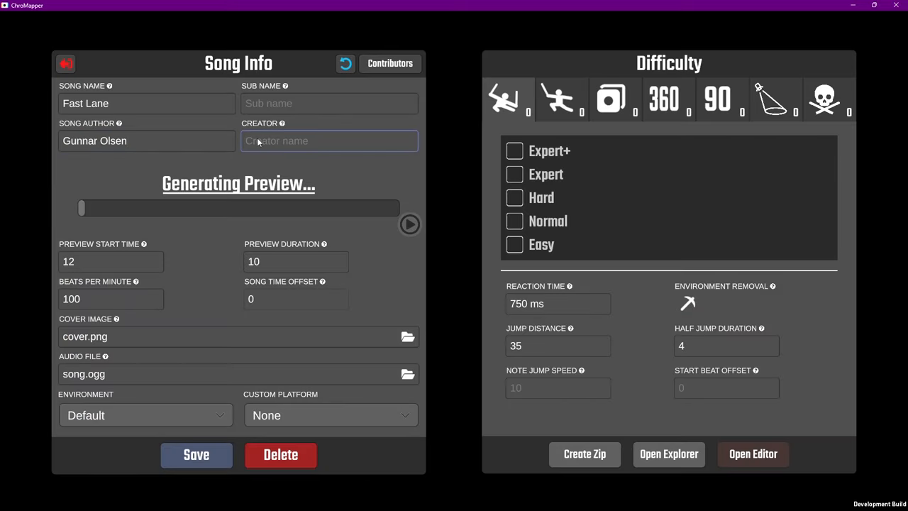
{"action": "type", "text": "TychaiLatte"}
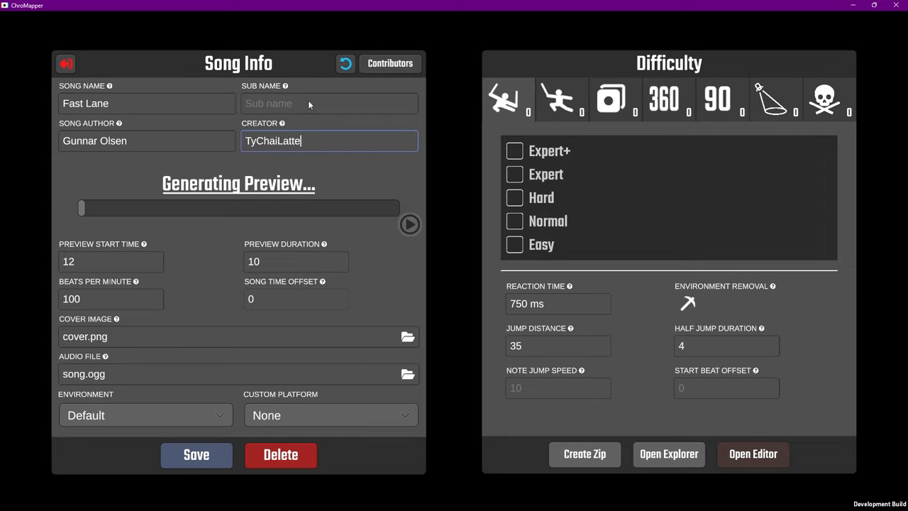
{"action": "mouse_move", "coordinate": [281, 114]}
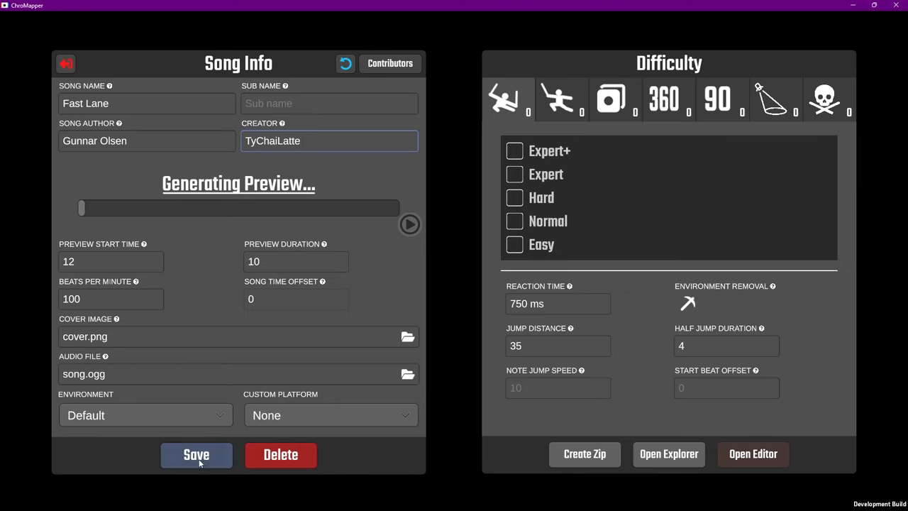
{"action": "left_click", "coordinate": [196, 454]}
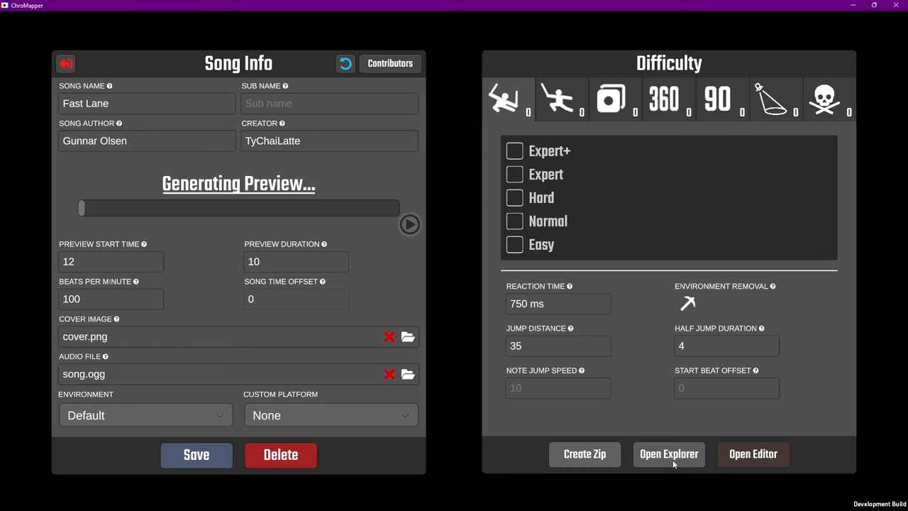
{"action": "left_click", "coordinate": [668, 454]}
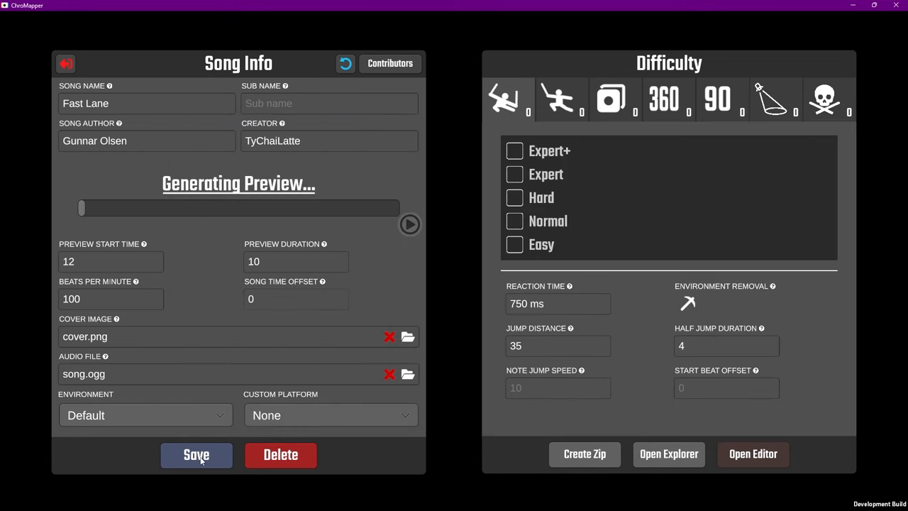
- Set preview start 36, duration 15 and 174 BPM, keeping the Default environment
{"action": "left_click", "coordinate": [196, 454]}
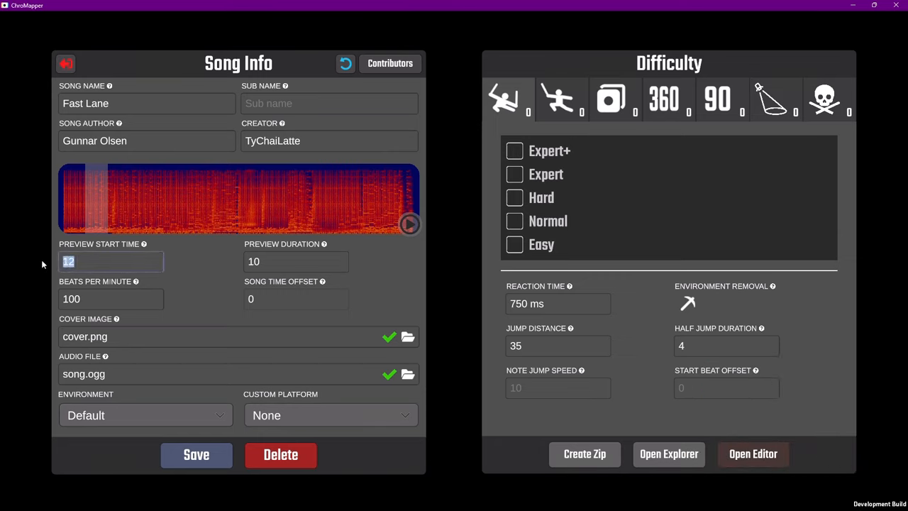
{"action": "type", "text": "36"}
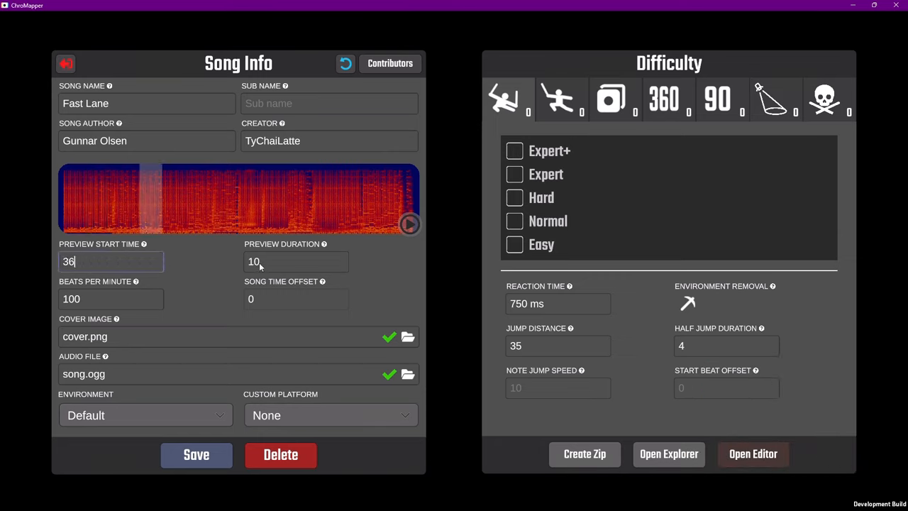
{"action": "type", "text": "15"}
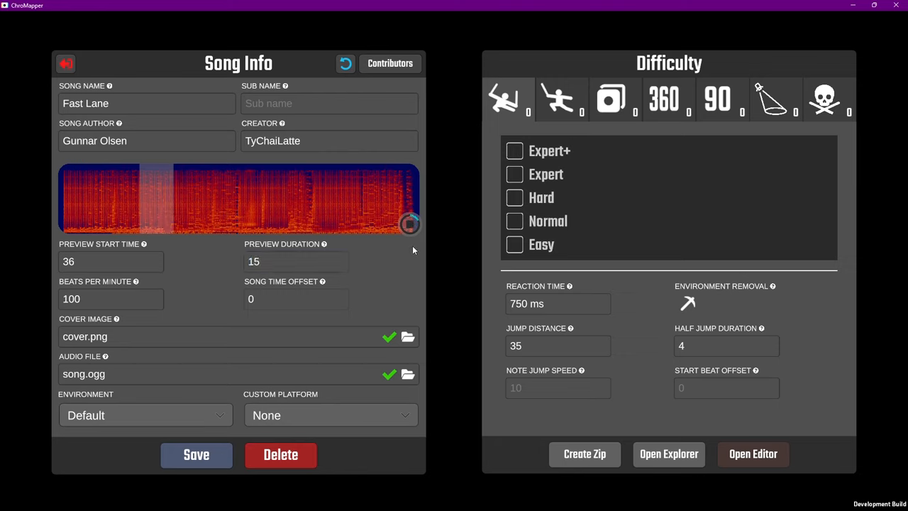
{"action": "left_click", "coordinate": [409, 224]}
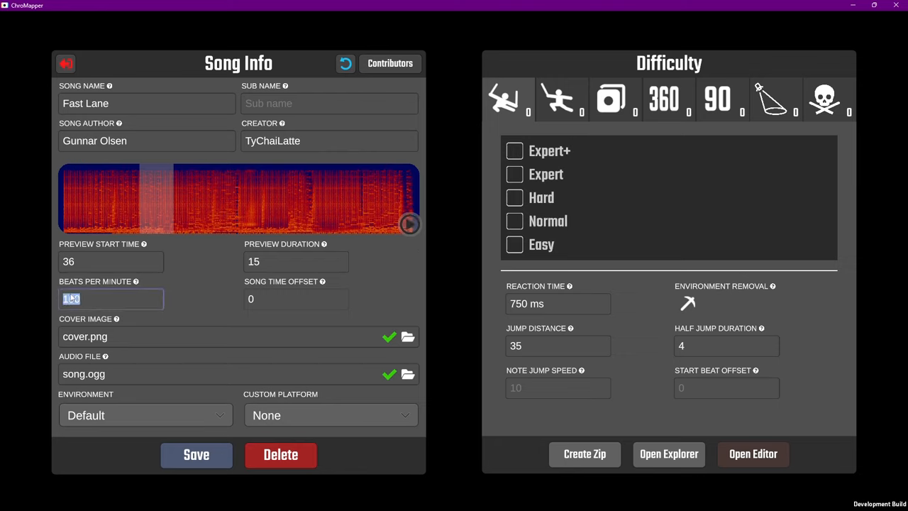
{"action": "type", "text": "174"}
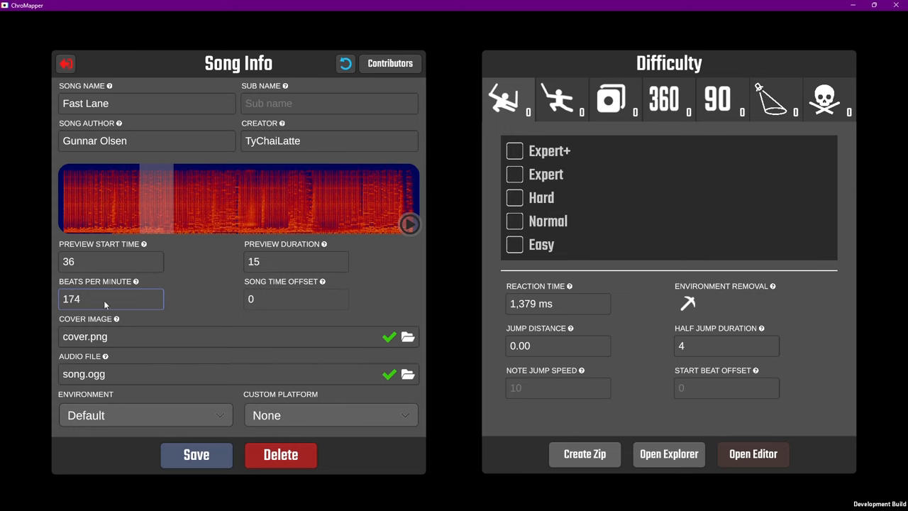
{"action": "left_click", "coordinate": [145, 414]}
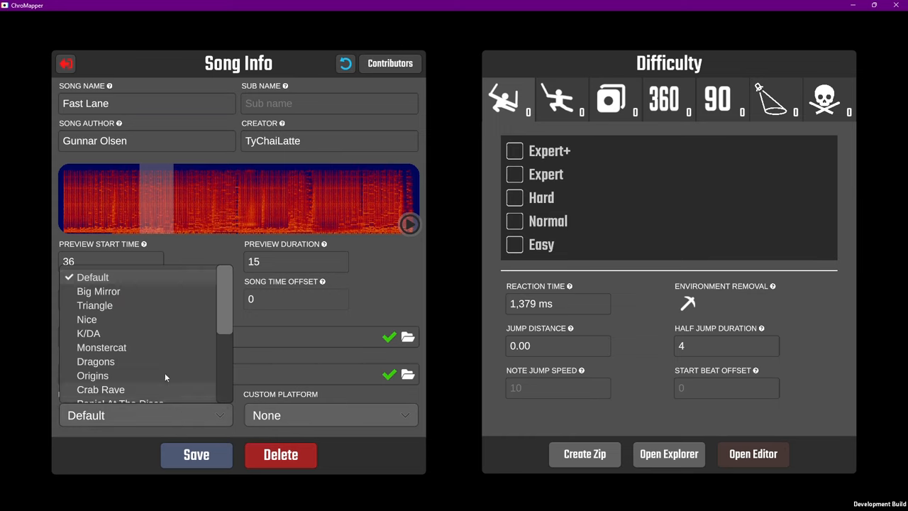
{"action": "mouse_move", "coordinate": [135, 291]}
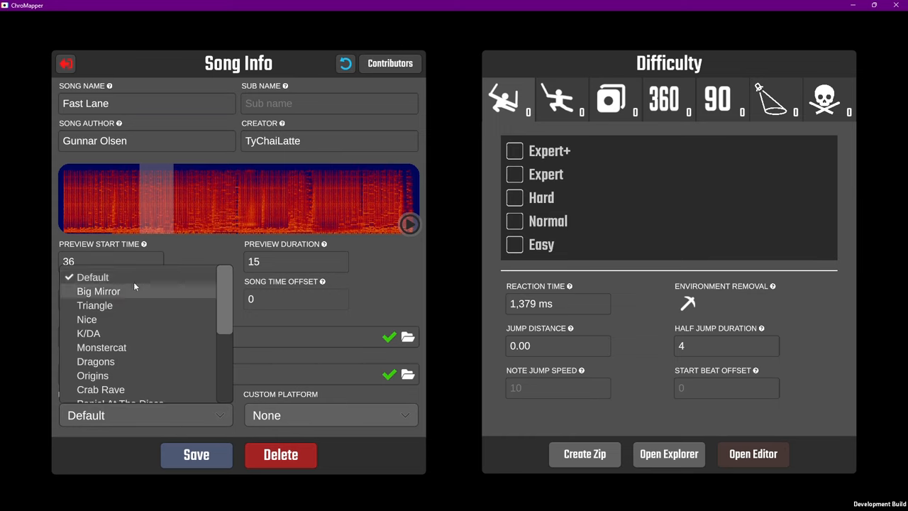
{"action": "left_click", "coordinate": [196, 454]}
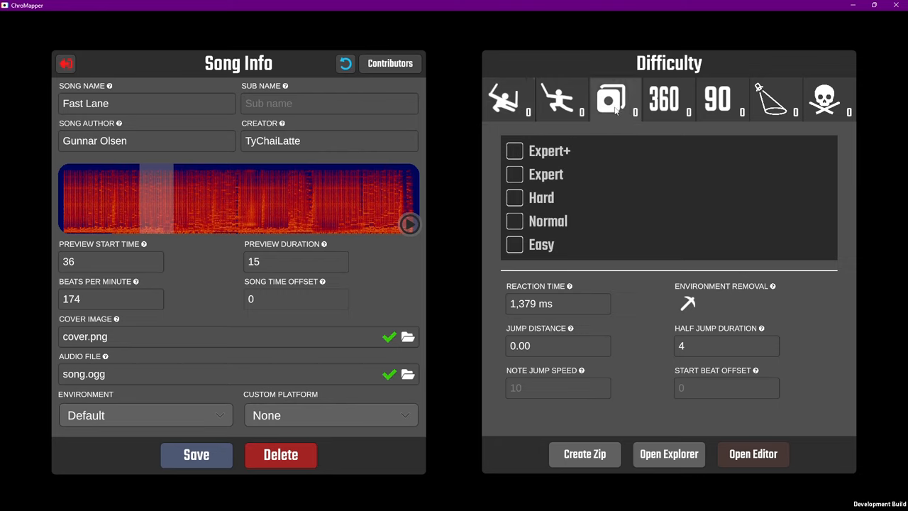
{"action": "mouse_move", "coordinate": [690, 119]}
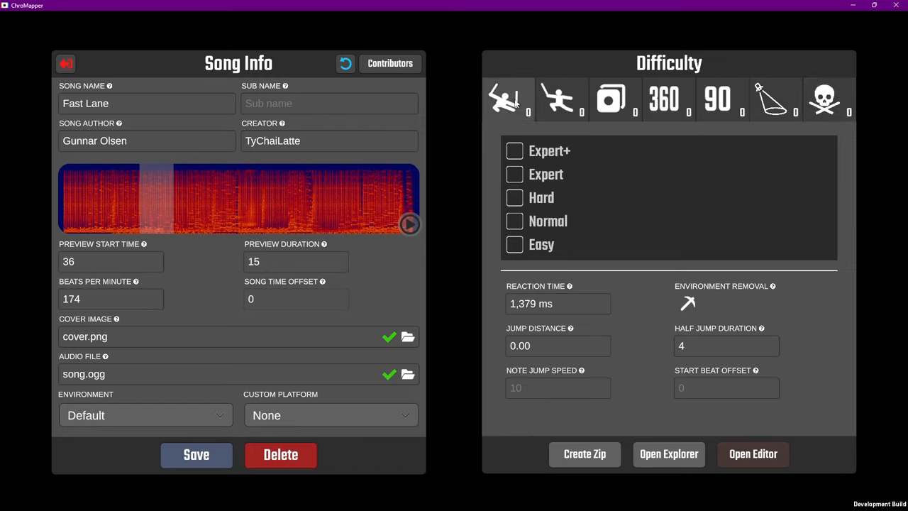
{"action": "mouse_move", "coordinate": [596, 146]}
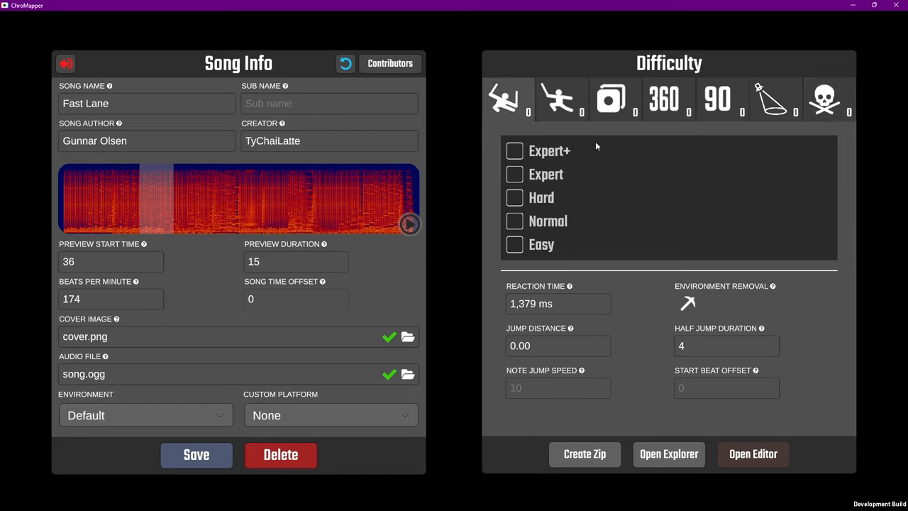
- Enable the Expert+ difficulty and label it Hardestest
{"action": "left_click", "coordinate": [514, 150]}
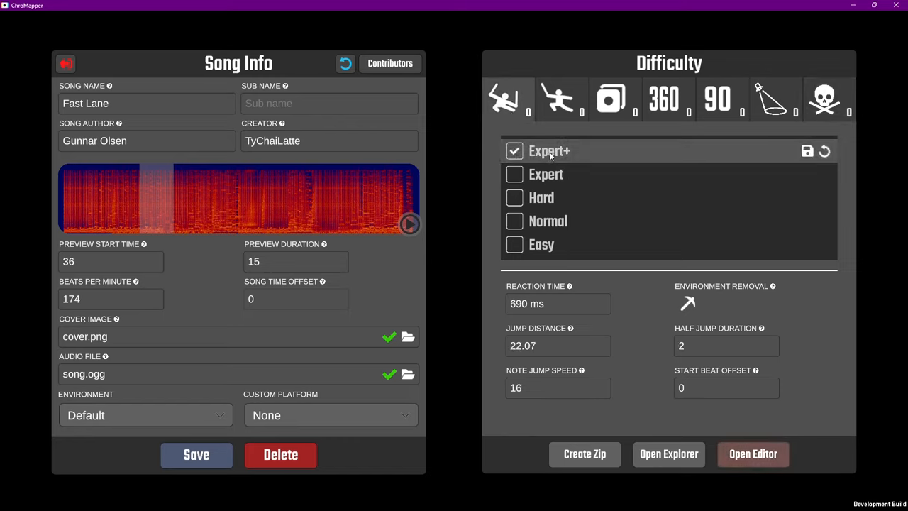
{"action": "type", "text": "Hardestest"}
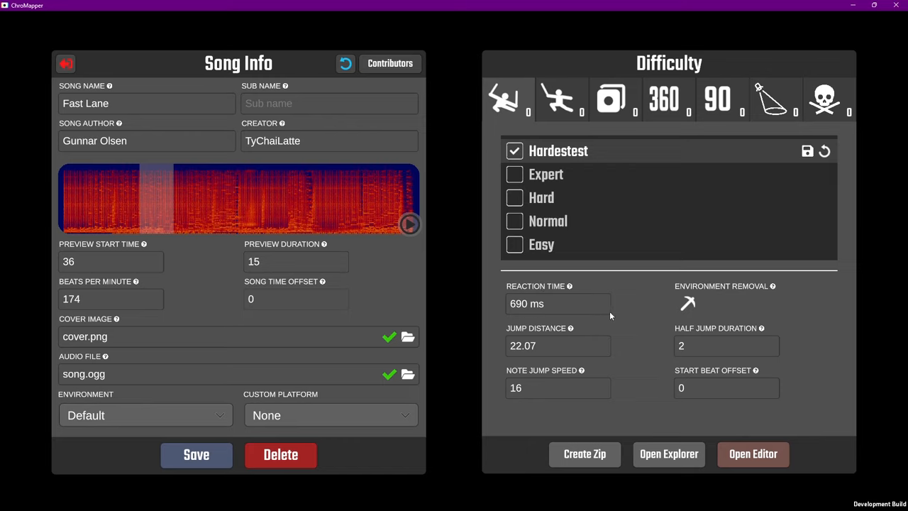
{"action": "mouse_move", "coordinate": [778, 206]}
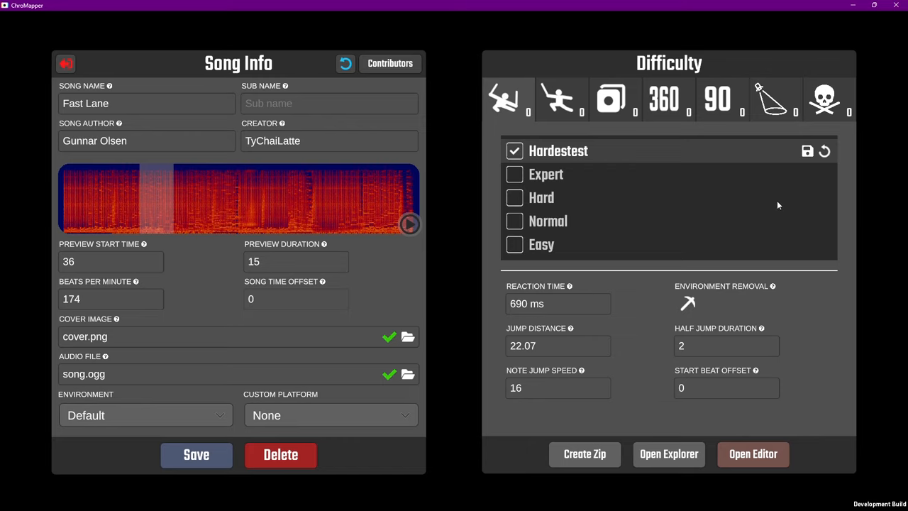
{"action": "mouse_move", "coordinate": [807, 152]}
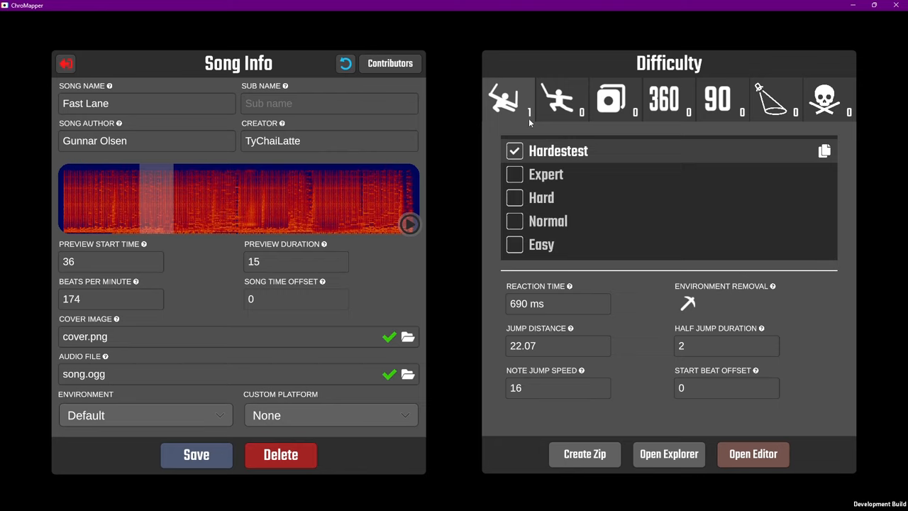
{"action": "mouse_move", "coordinate": [532, 120]}
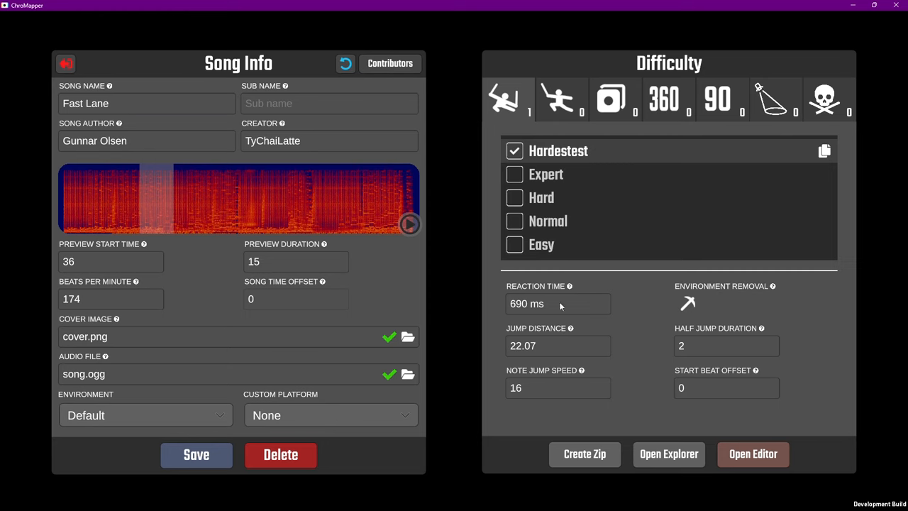
{"action": "mouse_move", "coordinate": [659, 411]}
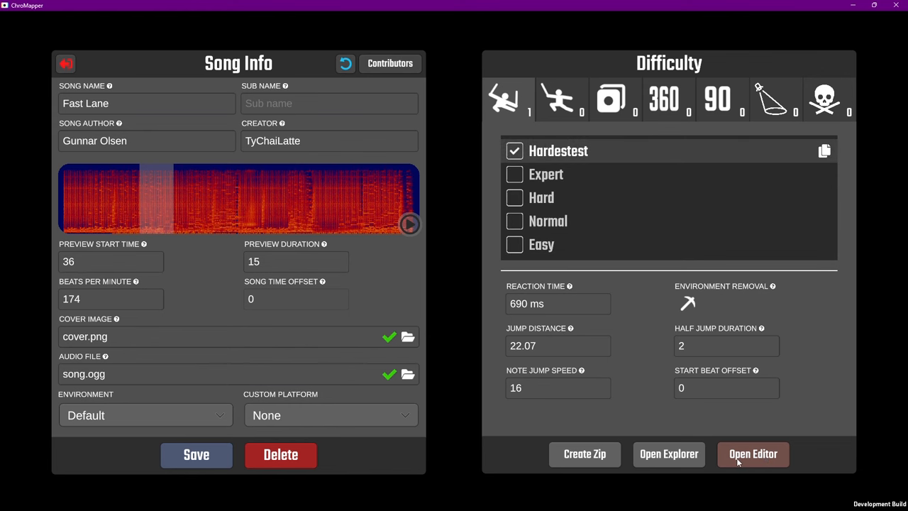
- Load the Hardestest Expert+ difficulty into the mapping editor
{"action": "left_click", "coordinate": [752, 454]}
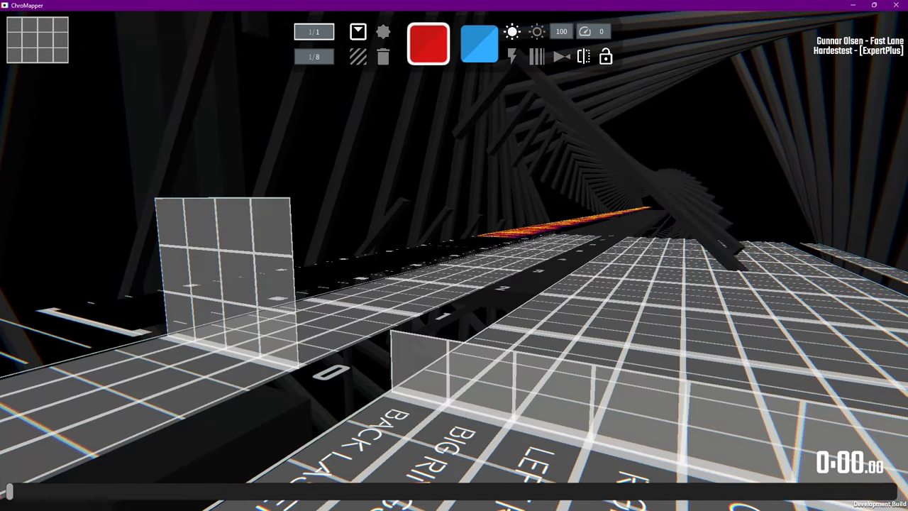
{"action": "mouse_move", "coordinate": [474, 220]}
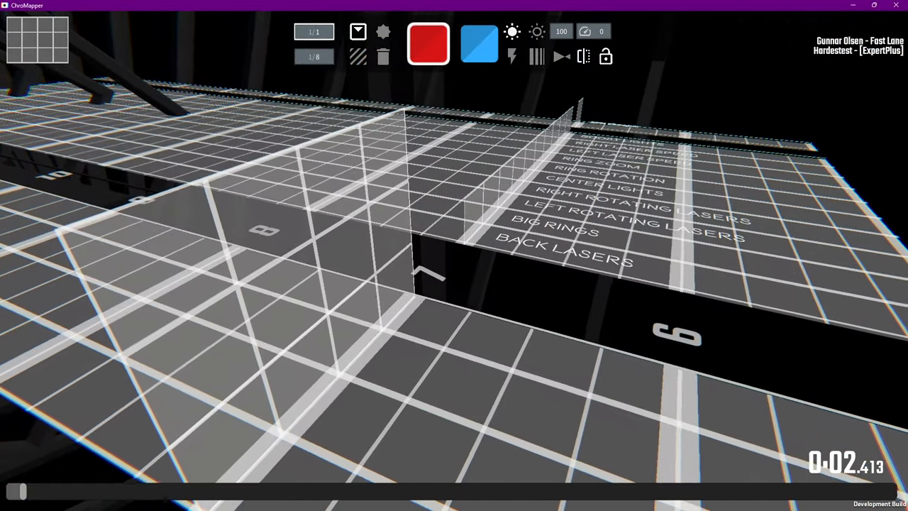
- Place red and blue notes along the track plus a red lighting event
{"action": "left_click", "coordinate": [480, 43]}
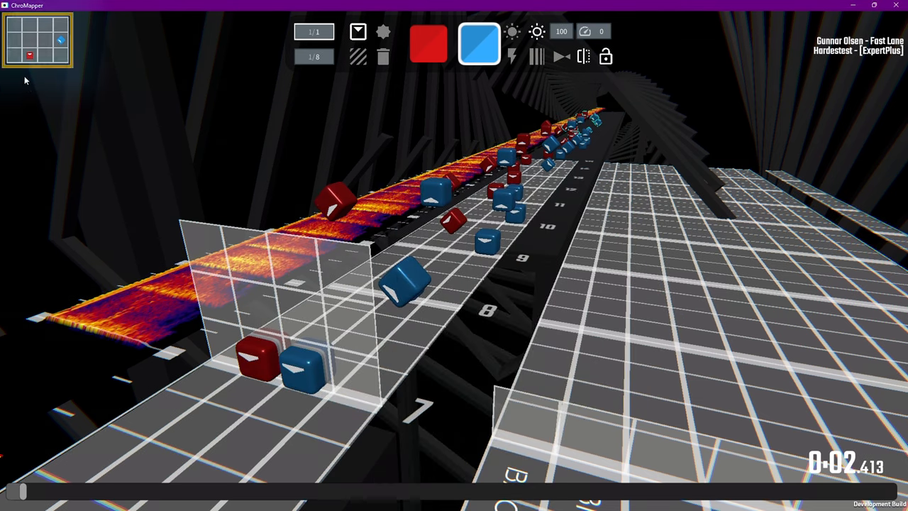
{"action": "mouse_move", "coordinate": [148, 199]}
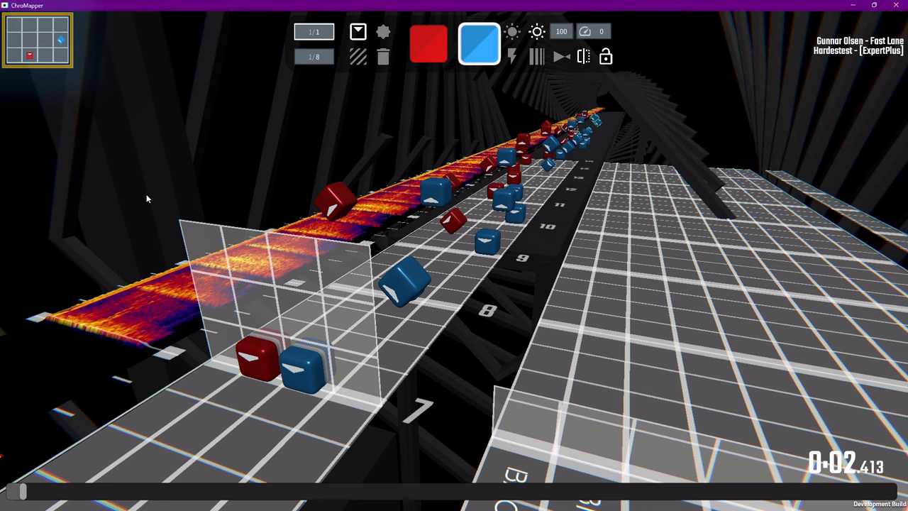
{"action": "mouse_move", "coordinate": [230, 208]}
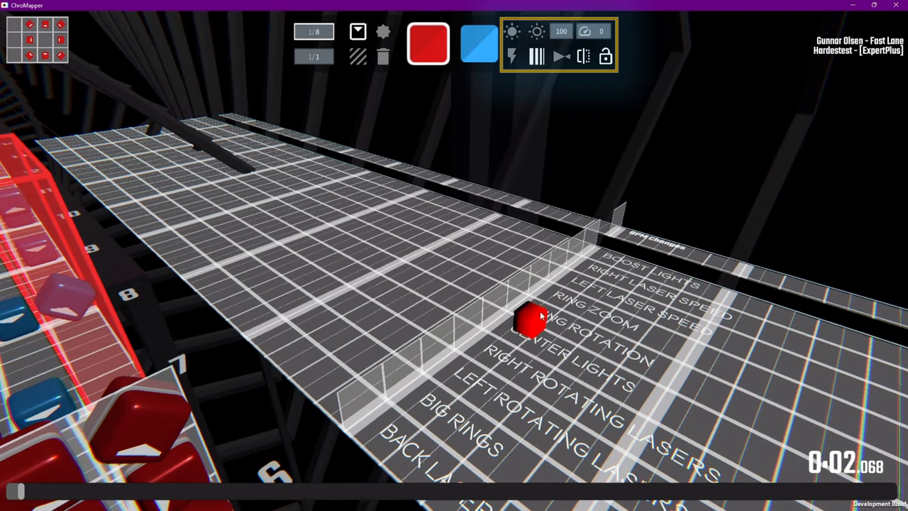
- Review the lighting event toolbar and bring up the editor's pause menu
{"action": "key", "text": "w"}
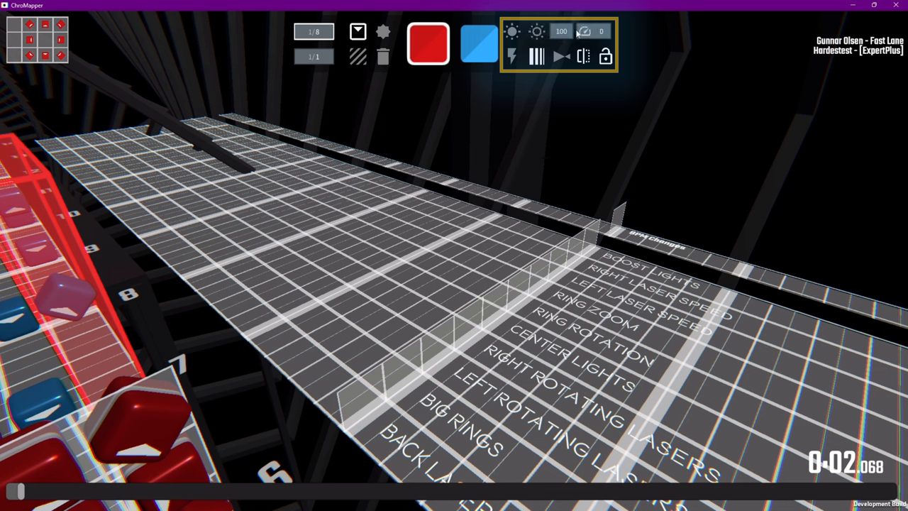
{"action": "mouse_move", "coordinate": [585, 32]}
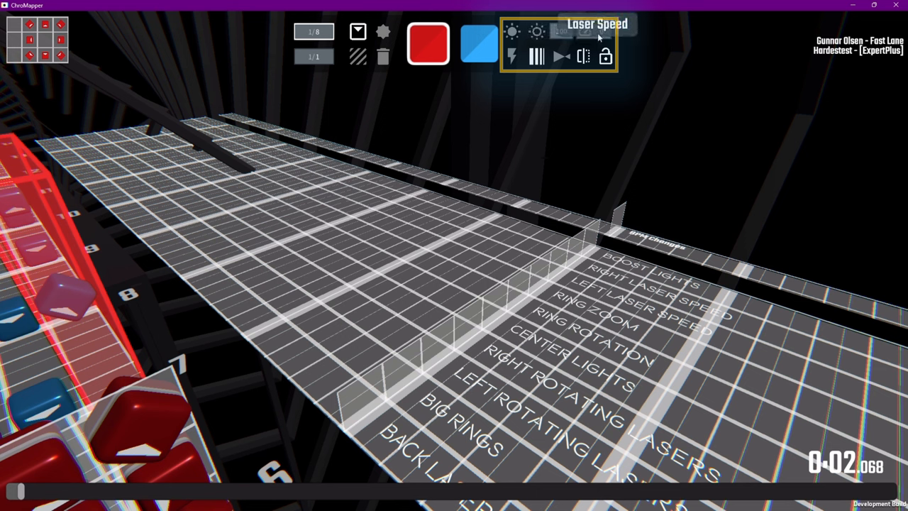
{"action": "mouse_move", "coordinate": [562, 57]}
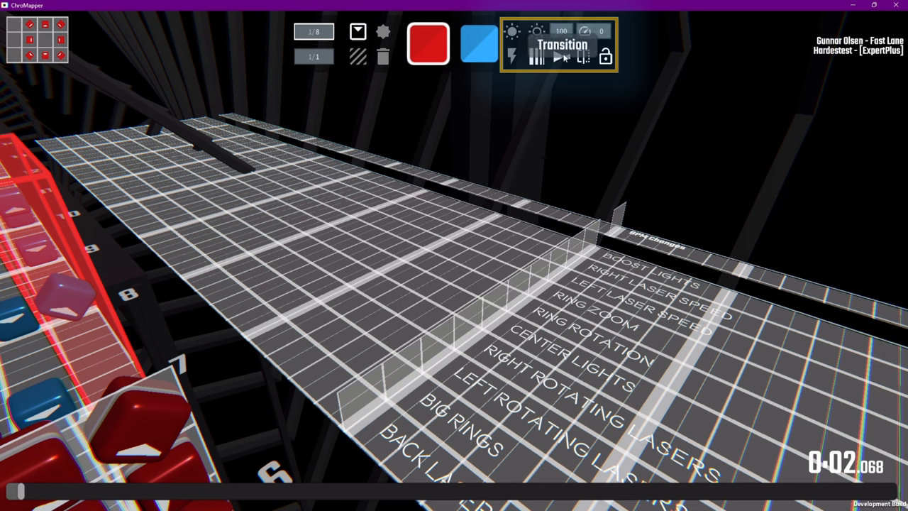
{"action": "mouse_move", "coordinate": [479, 44]}
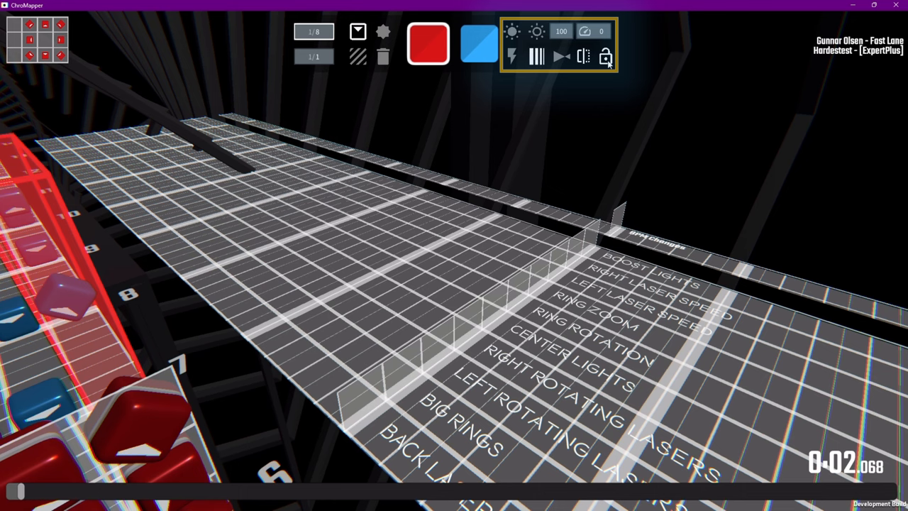
{"action": "left_click", "coordinate": [604, 56]}
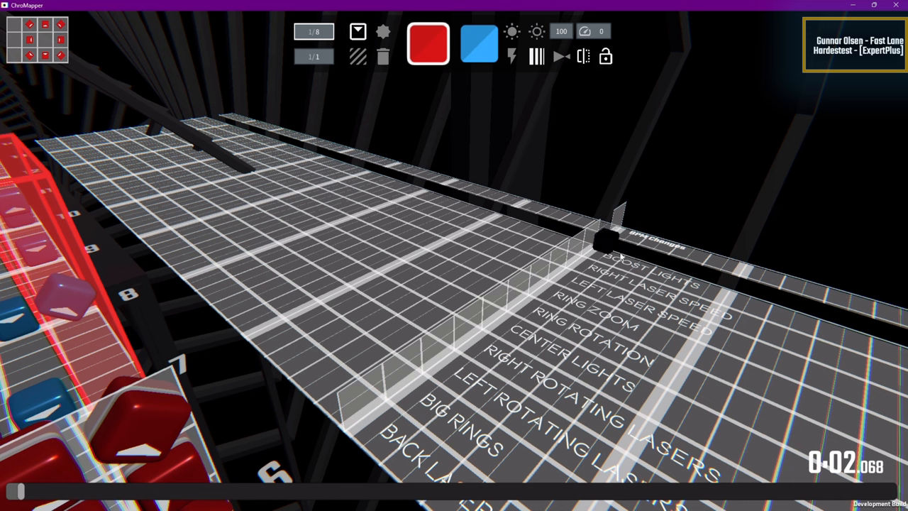
{"action": "left_click", "coordinate": [408, 369]}
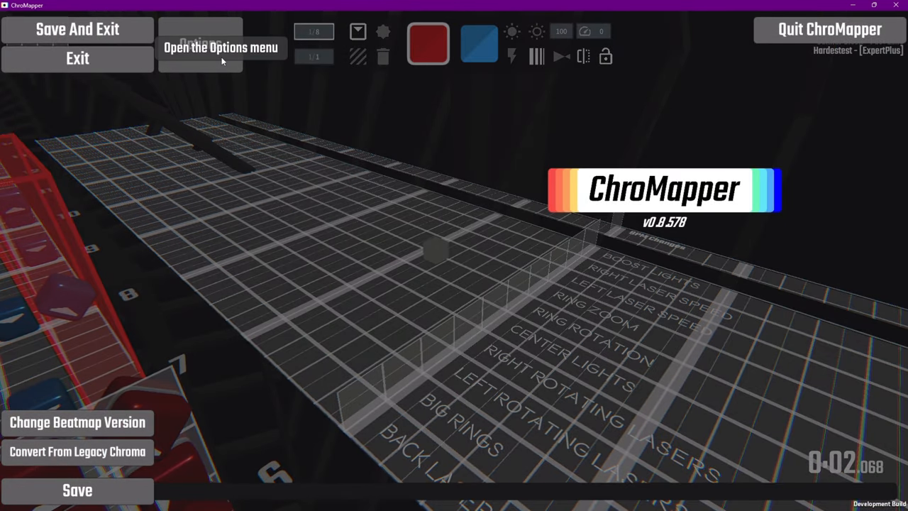
- Browse the Camera keybinds in the editor settings before resuming mapping
{"action": "left_click", "coordinate": [221, 47]}
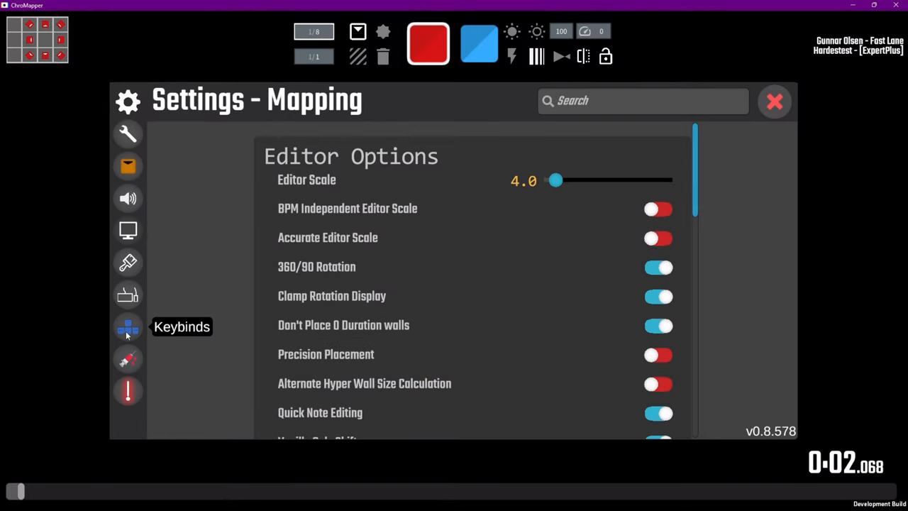
{"action": "left_click", "coordinate": [127, 327]}
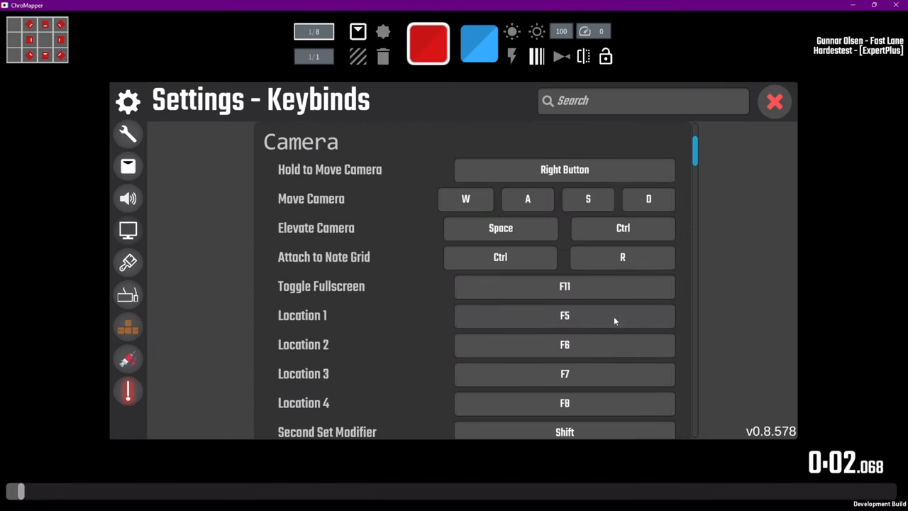
{"action": "scroll", "scroll_direction": "down", "scroll_amount": 3}
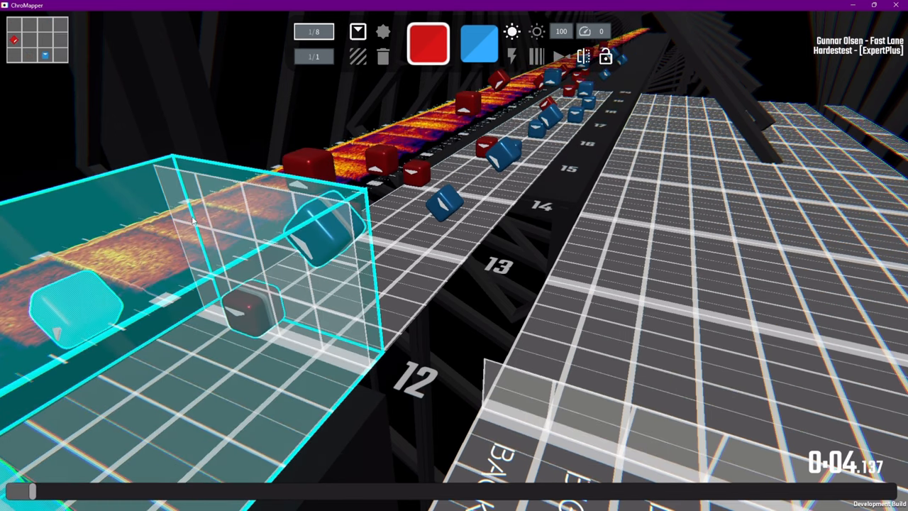
{"action": "key", "text": "ctrl+x"}
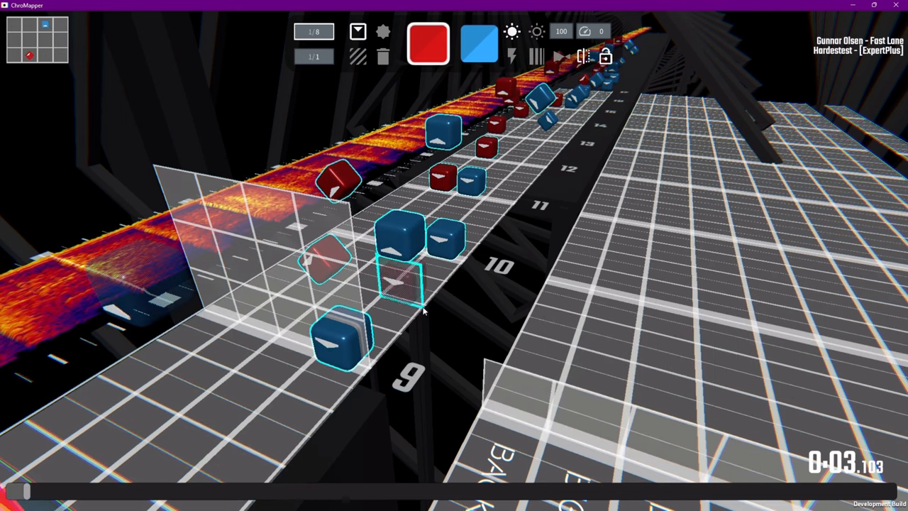
{"action": "key", "text": "ctrl+a"}
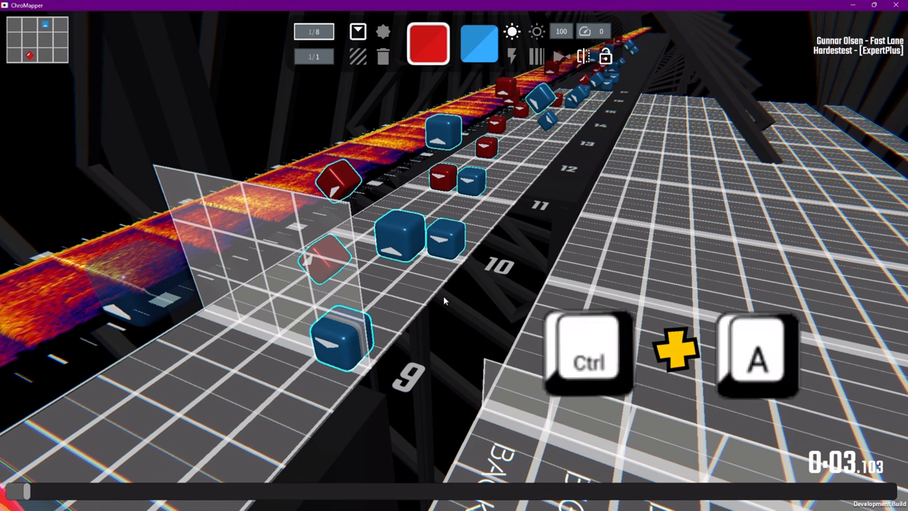
{"action": "key", "text": "ctrl+a"}
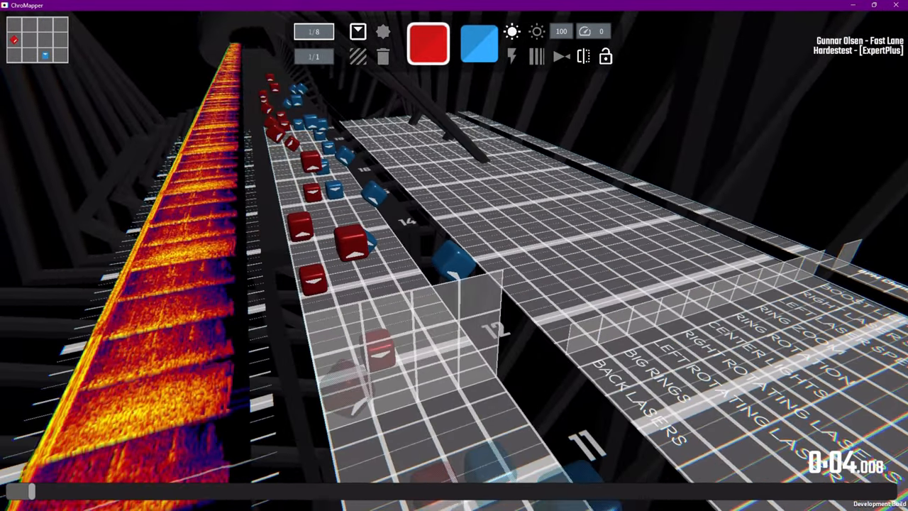
- Reveal the extra tool strip and bring up the Chroma colour picker showing red #FF0000
{"action": "key", "text": "Tab"}
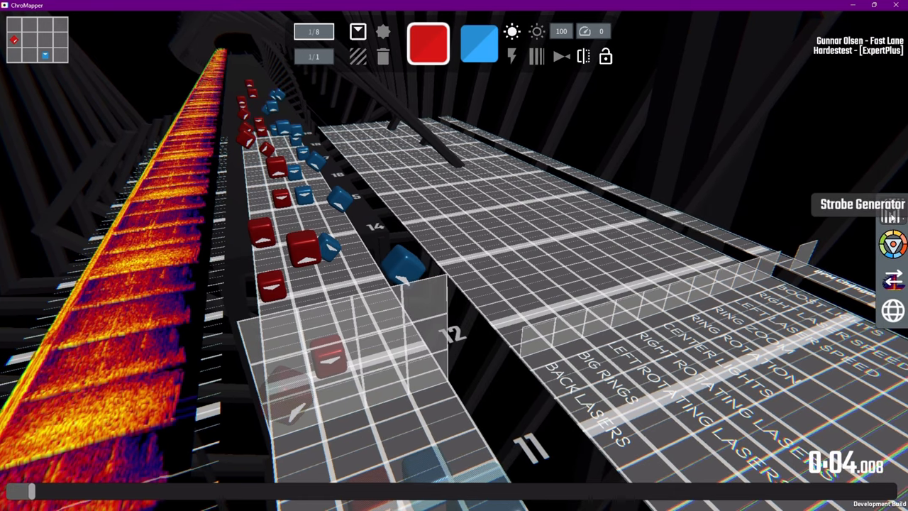
{"action": "left_click", "coordinate": [891, 216]}
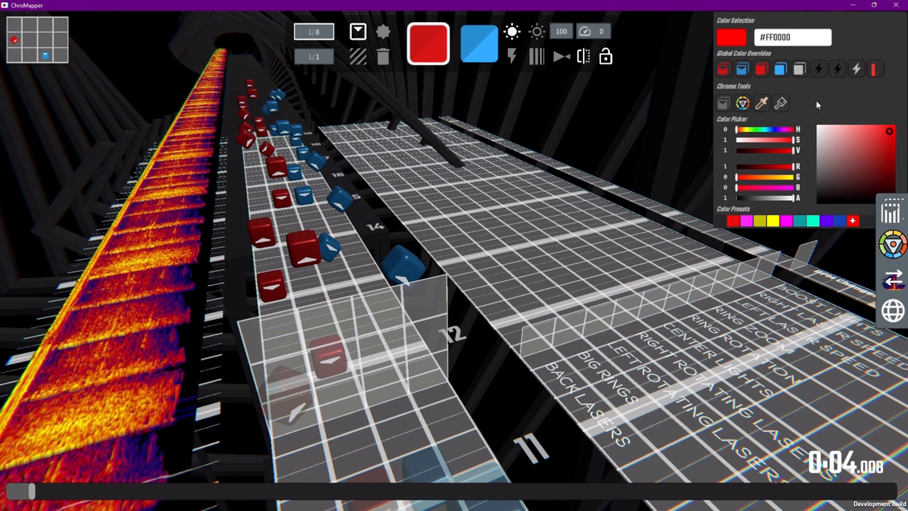
{"action": "mouse_move", "coordinate": [789, 173]}
{"action": "type", "text": "Intro 2"}
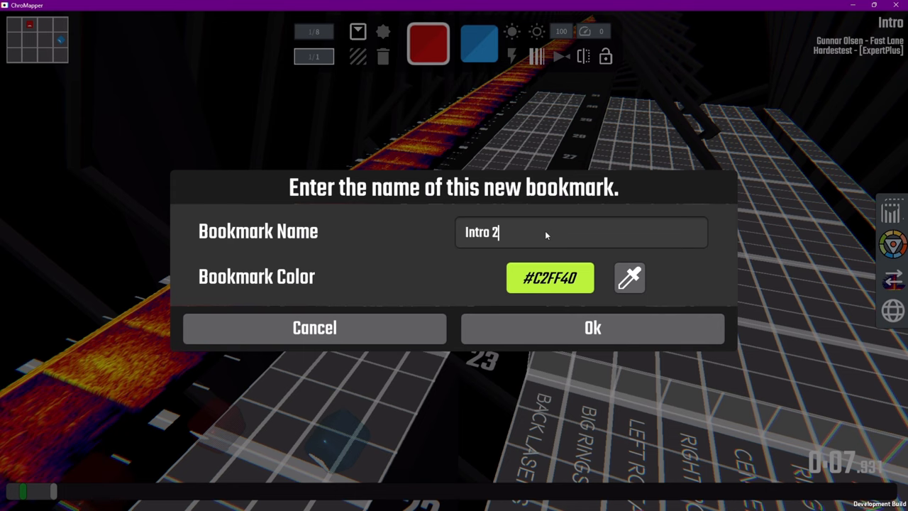
- Add bookmarks named Intro 2 and Intro 3 along the song timeline
{"action": "left_click", "coordinate": [593, 326]}
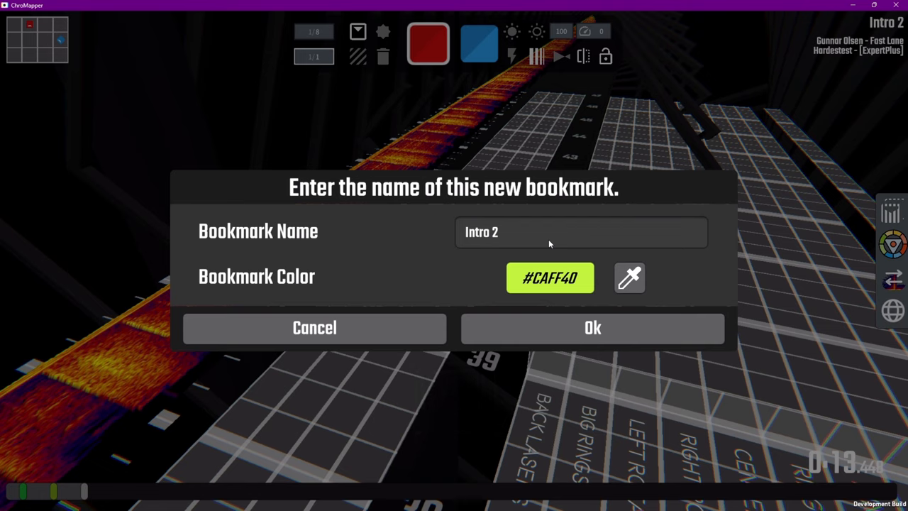
{"action": "key", "text": "Backspace"}
{"action": "type", "text": "3"}
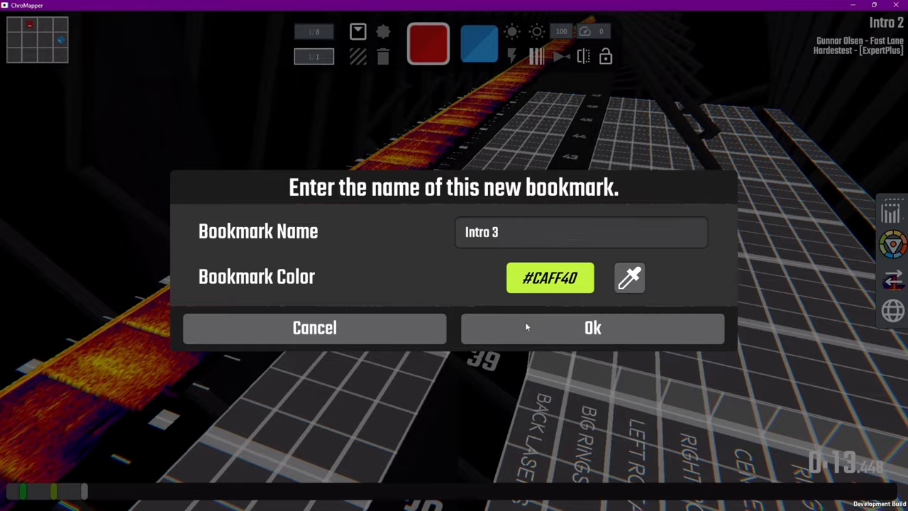
{"action": "left_click", "coordinate": [593, 326]}
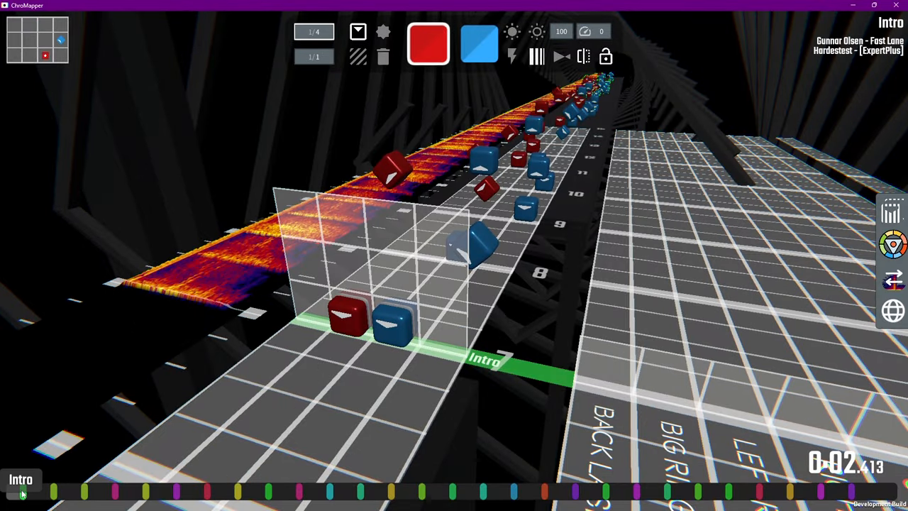
- Delete one of the Intro bookmarks, confirming the removal
{"action": "left_click", "coordinate": [20, 479]}
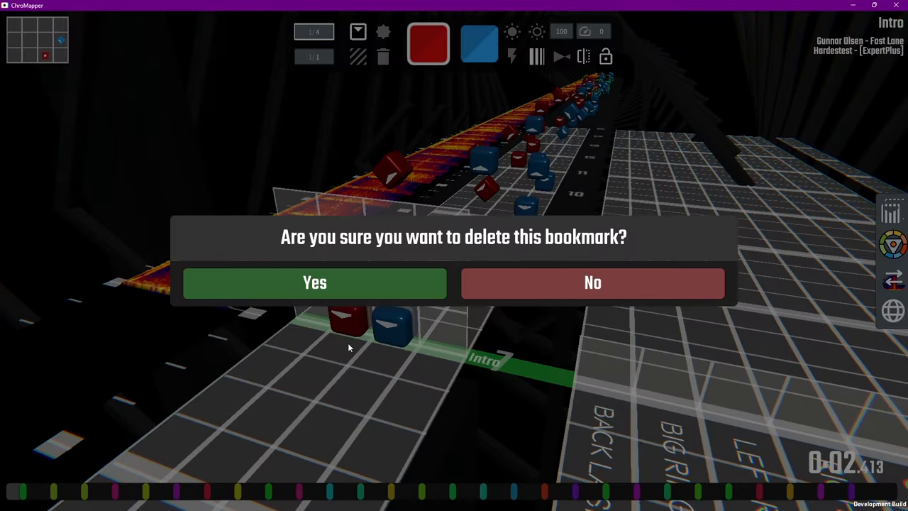
{"action": "left_click", "coordinate": [315, 282]}
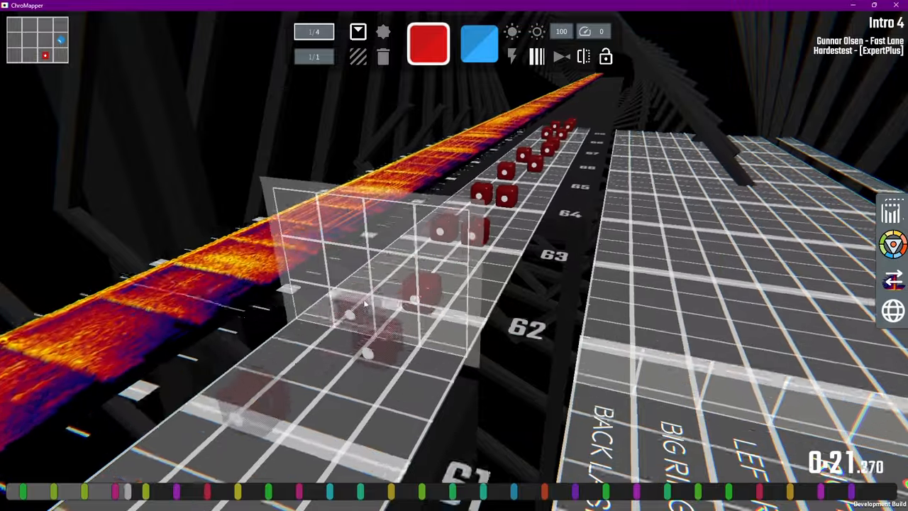
- Move along the lighting lanes near the song start while placing red light events
{"action": "scroll", "scroll_direction": "down", "scroll_amount": 3}
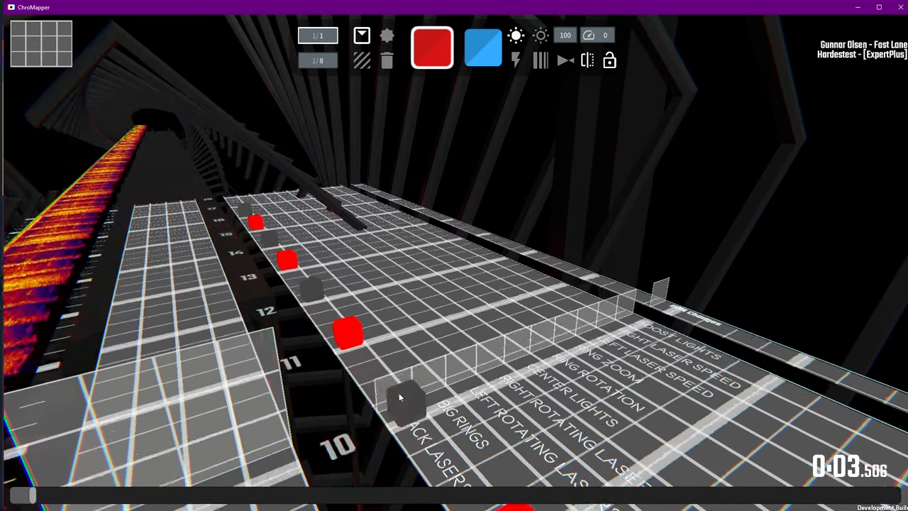
{"action": "scroll", "scroll_direction": "down", "scroll_amount": 3}
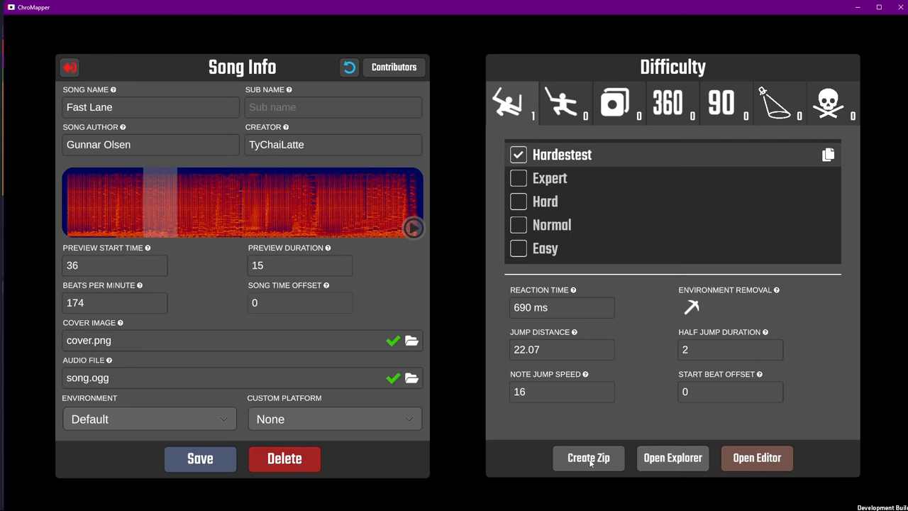
- Create a zip of the Fast Lane map with its Hardestest difficulty
{"action": "left_click", "coordinate": [672, 456]}
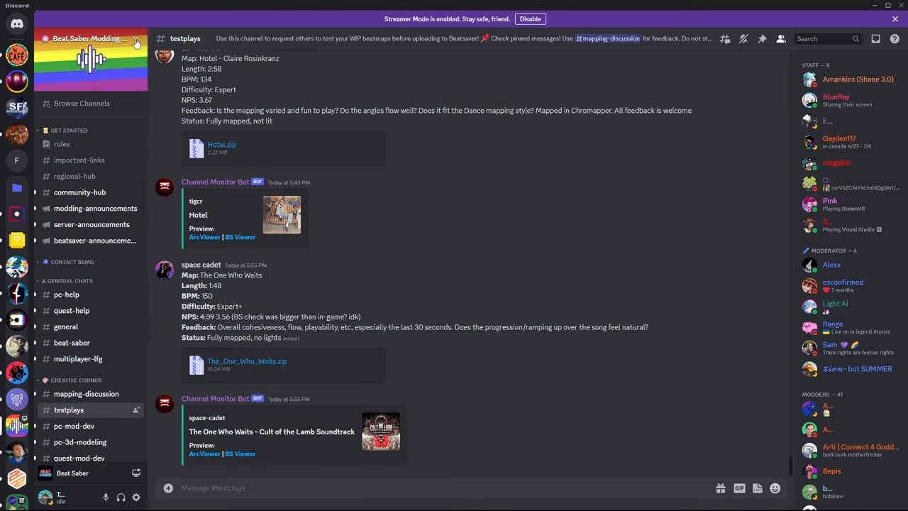
{"action": "mouse_move", "coordinate": [432, 437]}
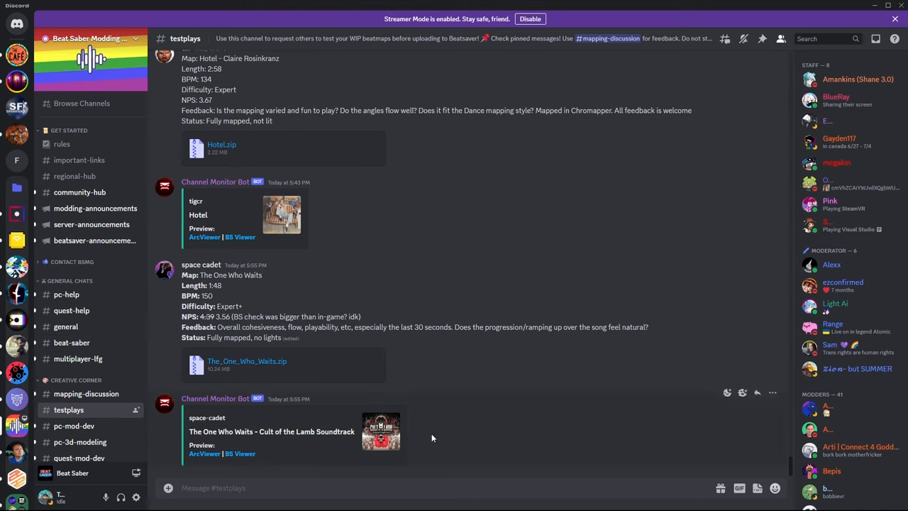
{"action": "mouse_move", "coordinate": [508, 459]}
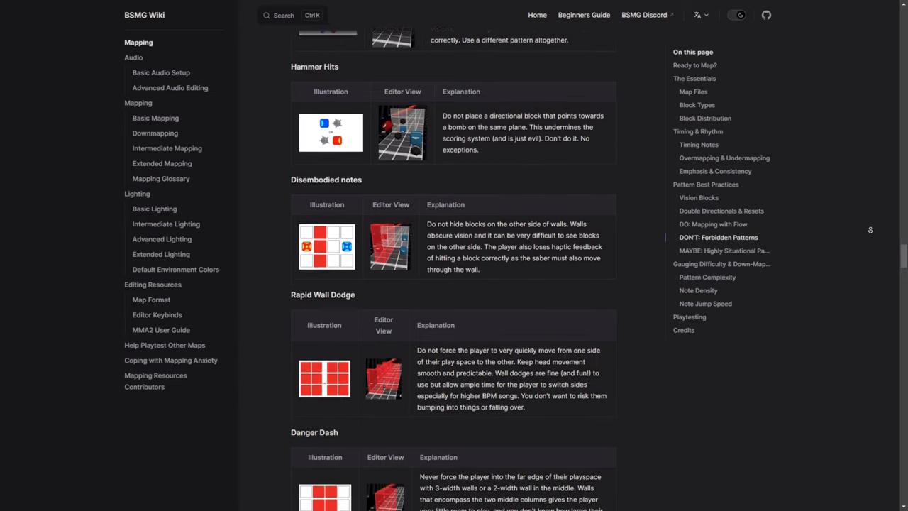
- Scroll from DON'T: Forbidden Patterns into MAYBE: Highly Situational Patterns like Triangle and Flicks
{"action": "scroll", "scroll_direction": "down", "scroll_amount": 3}
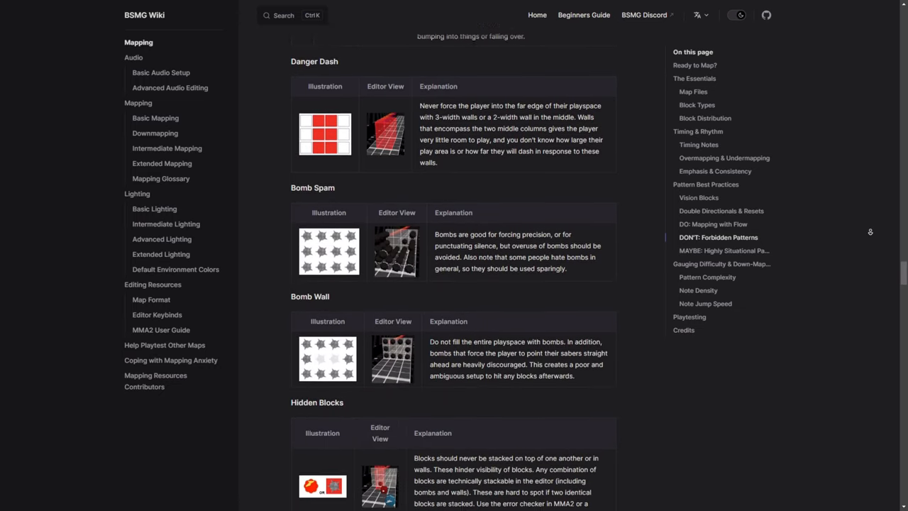
{"action": "scroll", "scroll_direction": "down", "scroll_amount": 3}
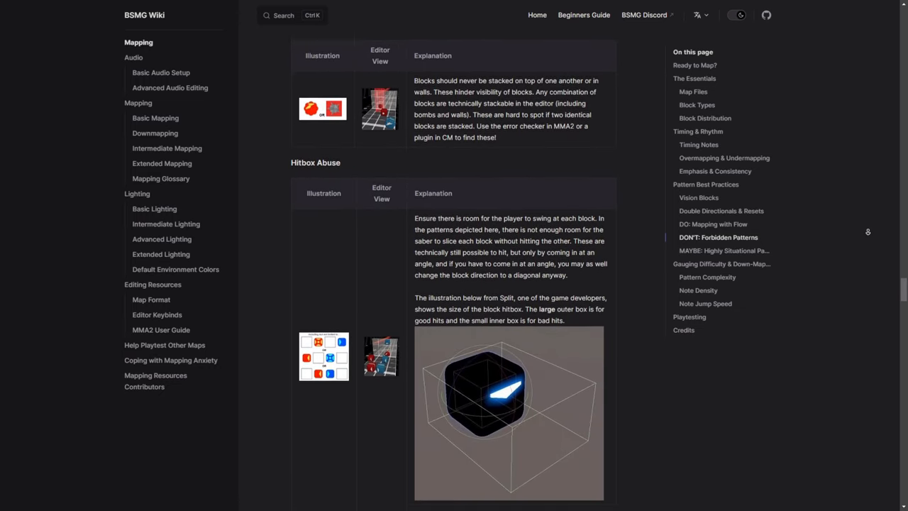
{"action": "scroll", "scroll_direction": "down", "scroll_amount": 3}
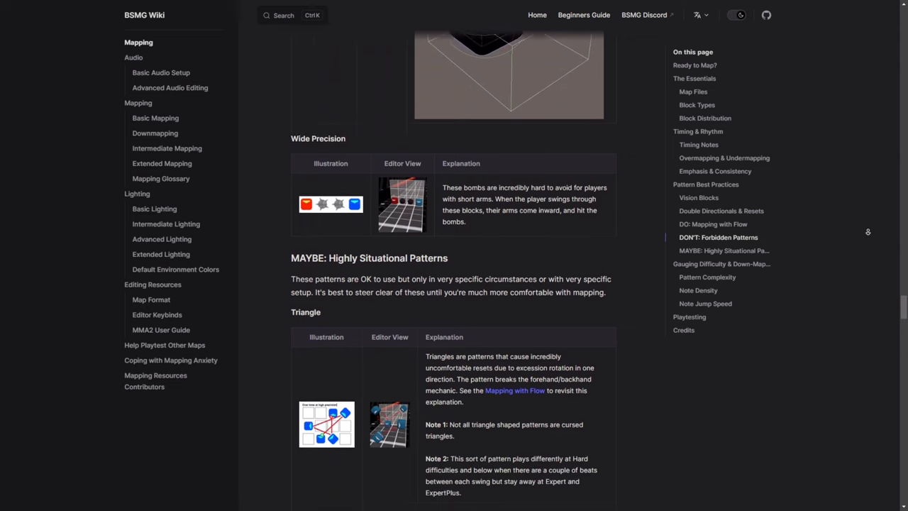
{"action": "scroll", "scroll_direction": "down", "scroll_amount": 3}
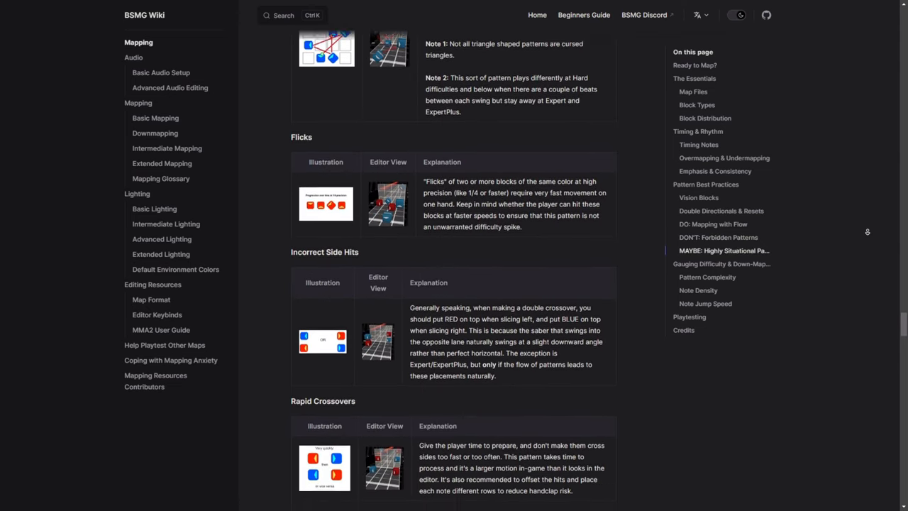